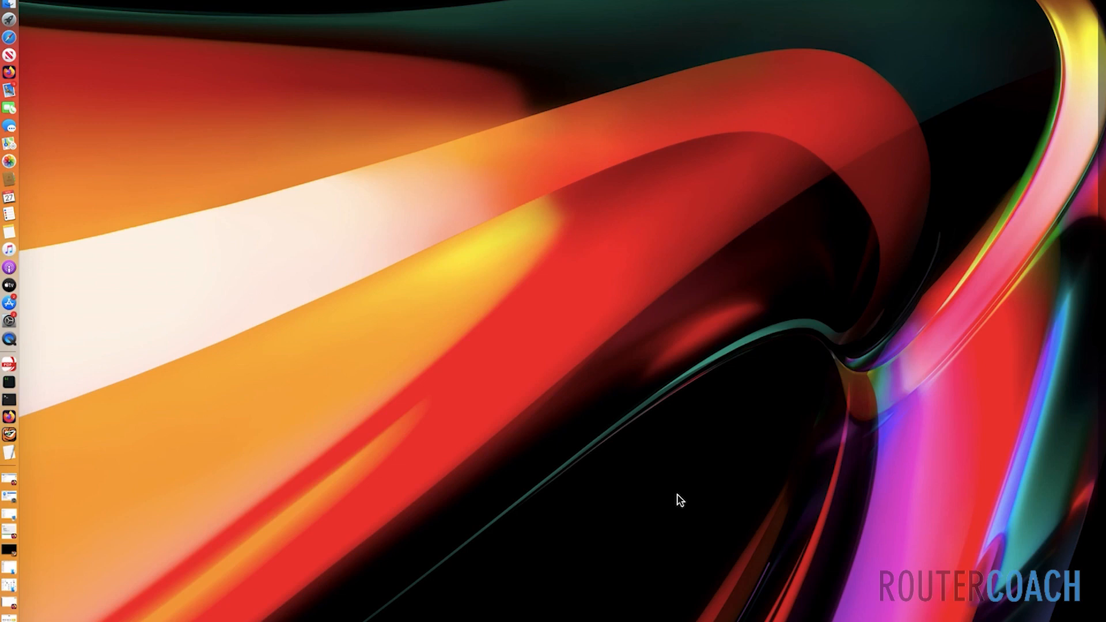
{"action": "mouse_move", "coordinate": [356, 167]}
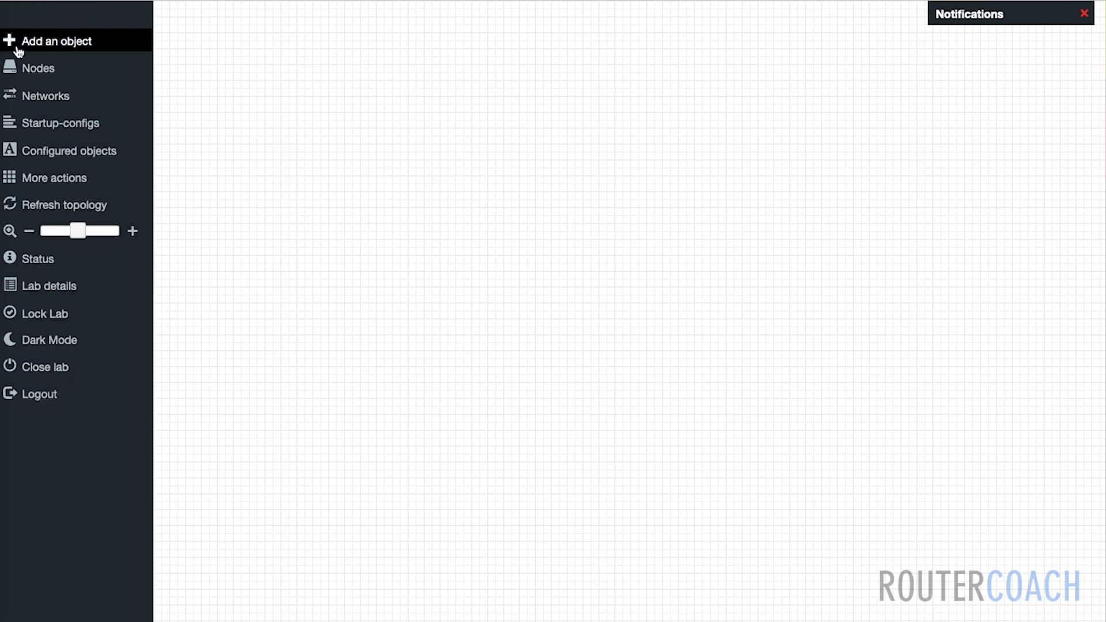
- Add a node from the Juniper vMX VCP template with default settings and save it
{"action": "left_click", "coordinate": [50, 41]}
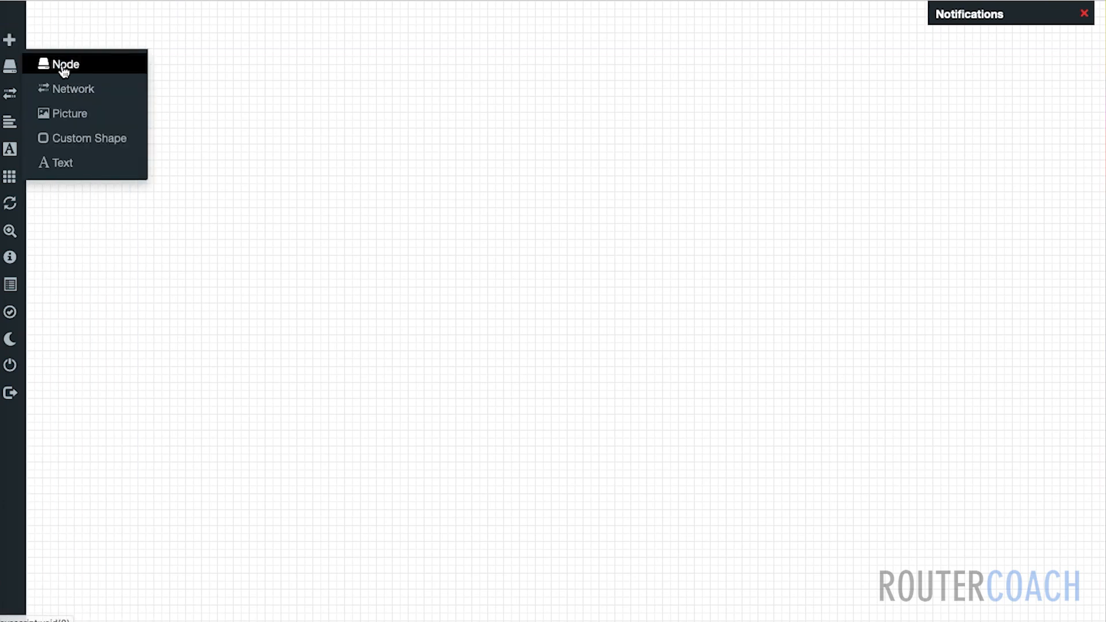
{"action": "left_click", "coordinate": [64, 63]}
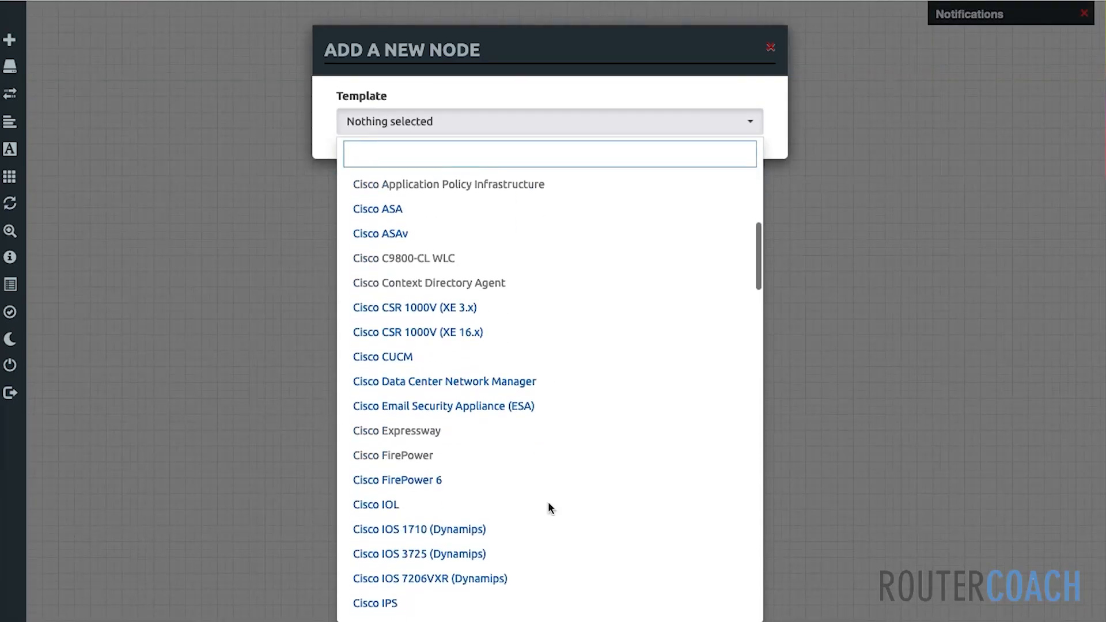
{"action": "scroll", "scroll_direction": "down", "scroll_amount": 3}
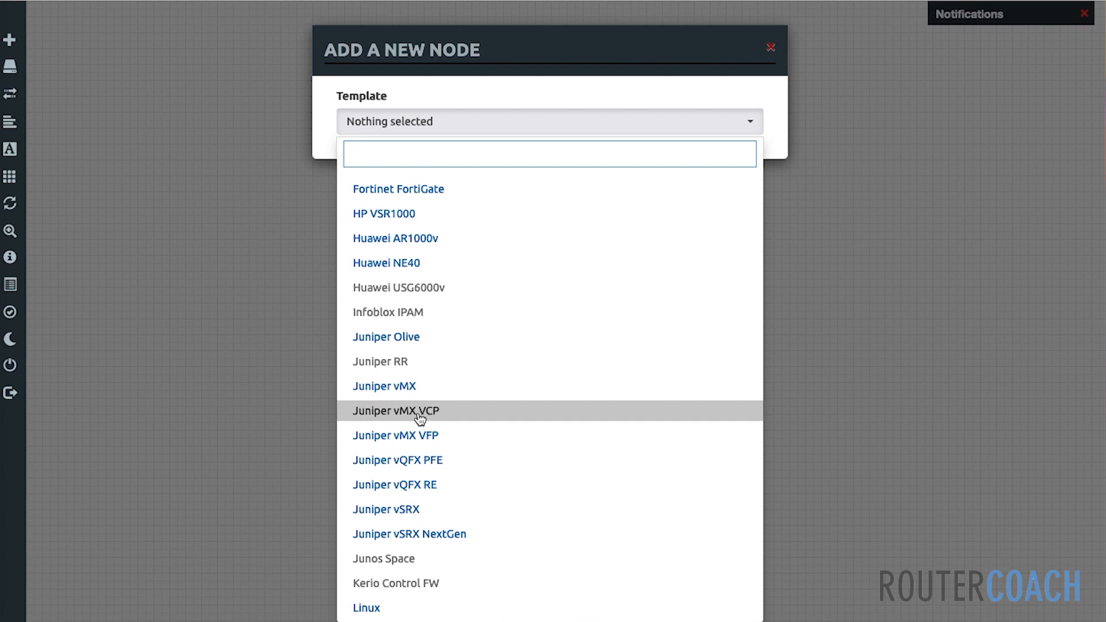
{"action": "left_click", "coordinate": [395, 410]}
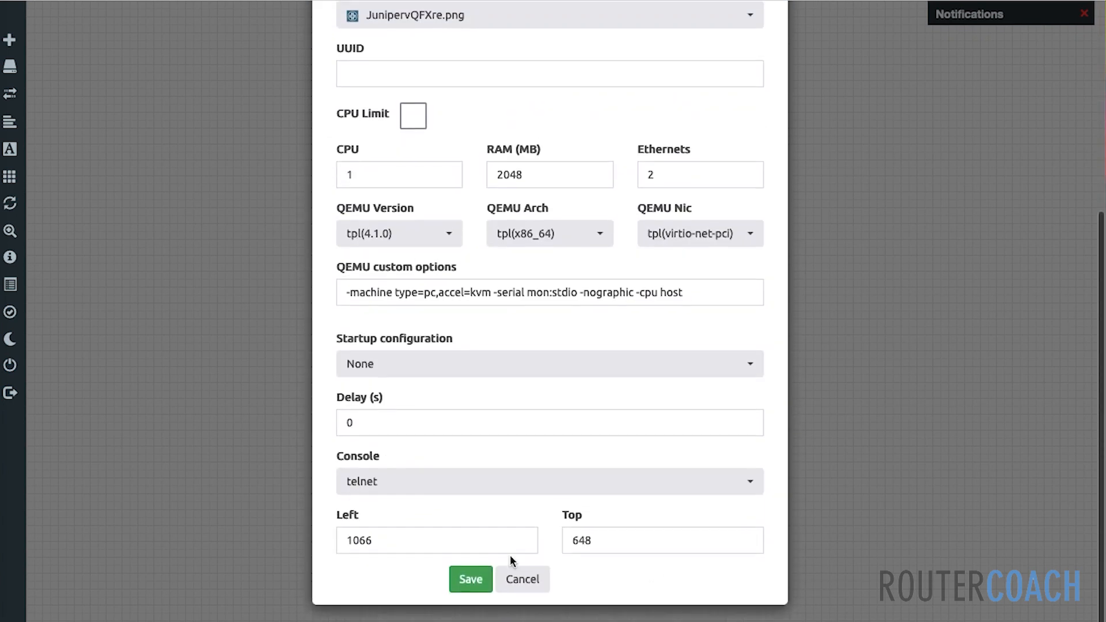
{"action": "left_click", "coordinate": [470, 578]}
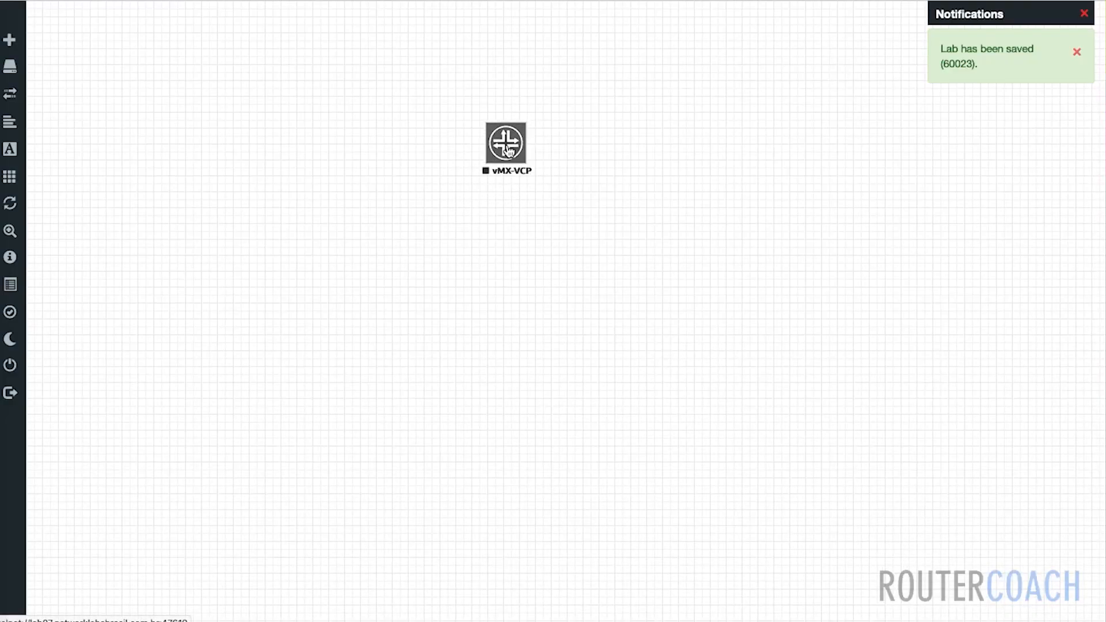
- Add a Juniper vMX VFP node keeping CPU 3, RAM 4096 MB and 12 Ethernets
{"action": "left_click", "coordinate": [11, 39]}
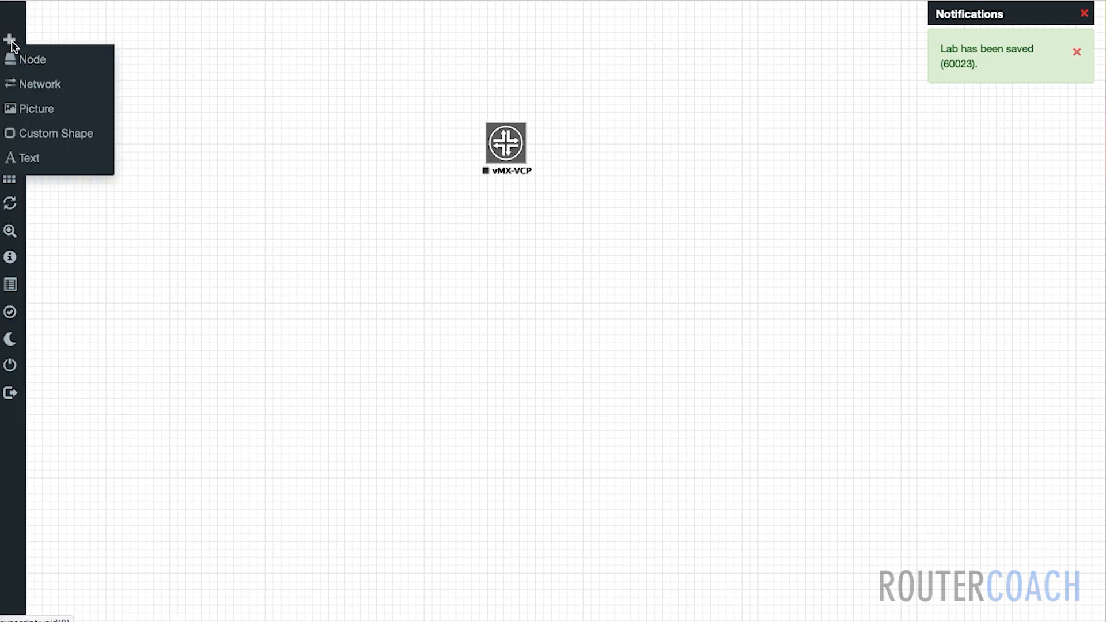
{"action": "left_click", "coordinate": [33, 58]}
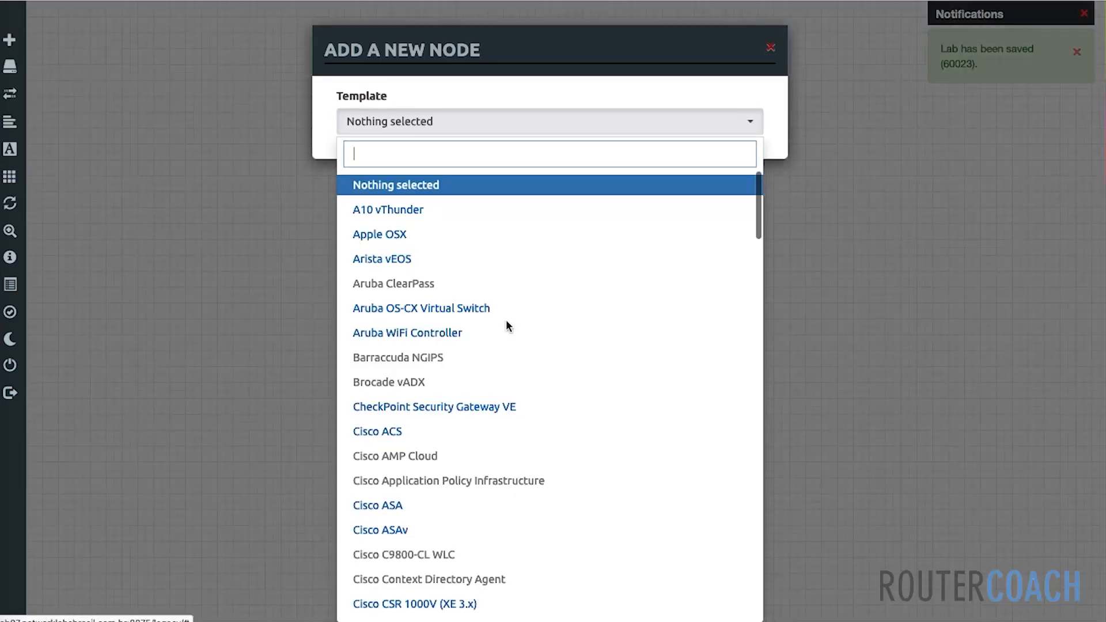
{"action": "scroll", "scroll_direction": "down", "scroll_amount": 3}
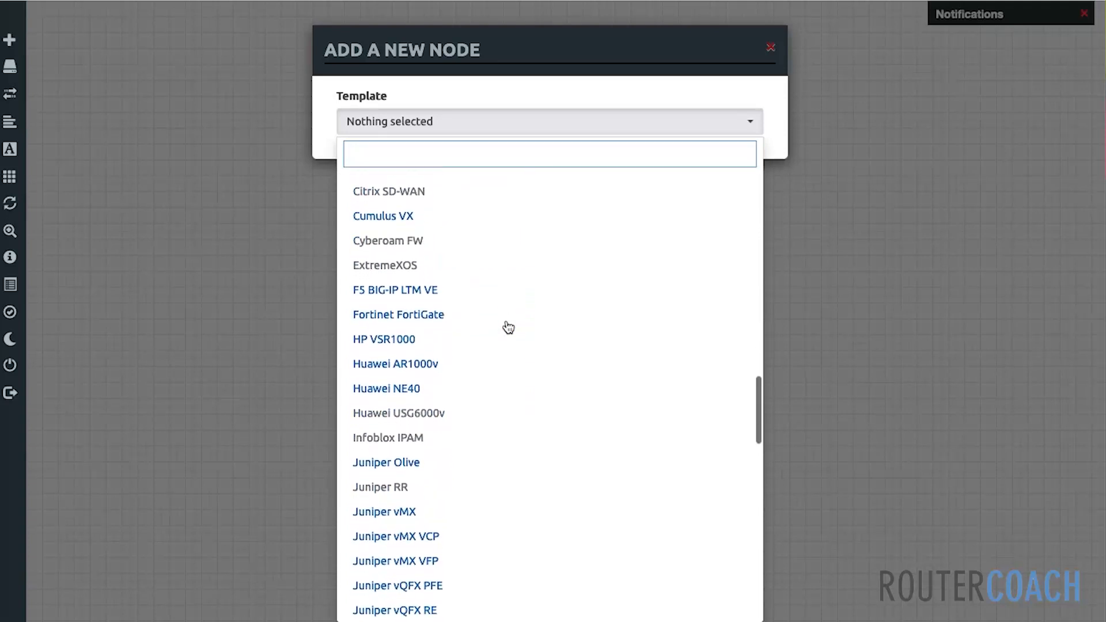
{"action": "scroll", "scroll_direction": "down", "scroll_amount": 3}
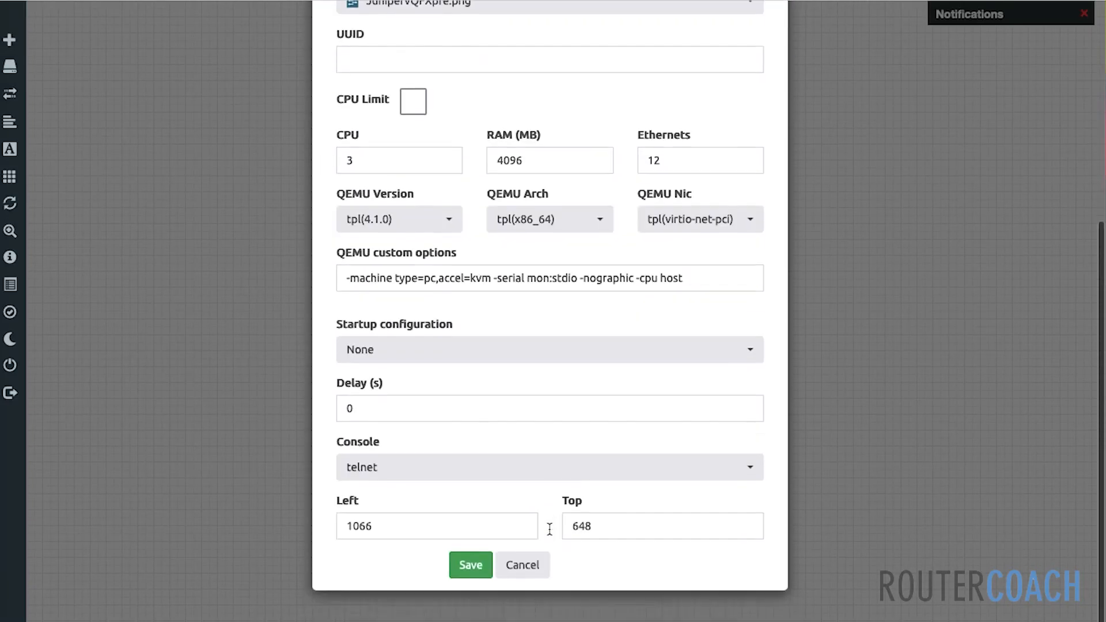
{"action": "left_click", "coordinate": [470, 564]}
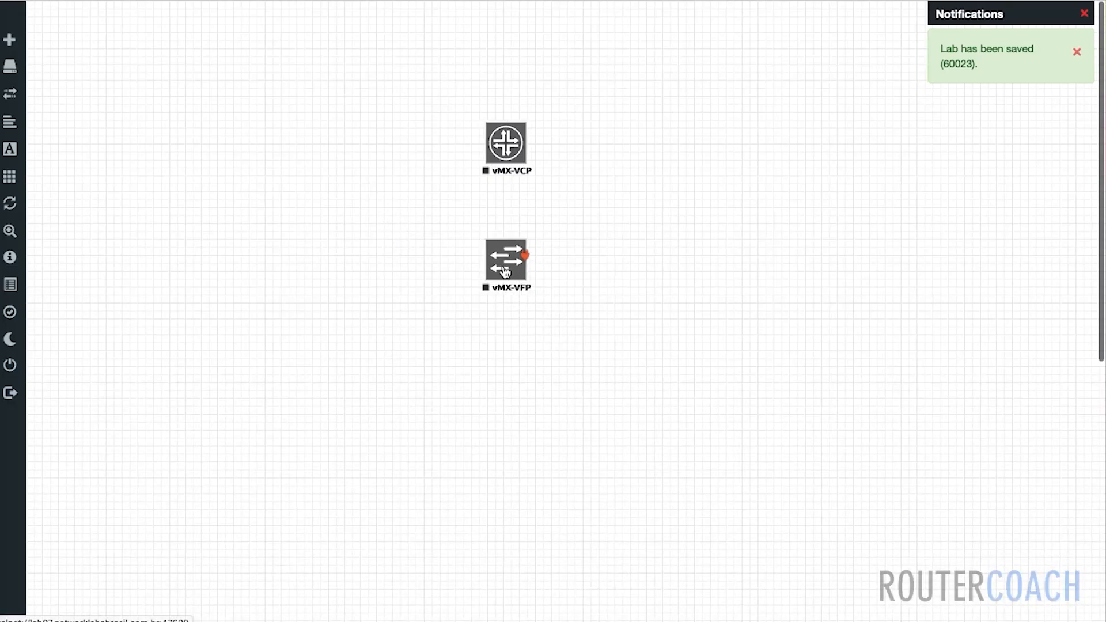
{"action": "mouse_move", "coordinate": [514, 142]}
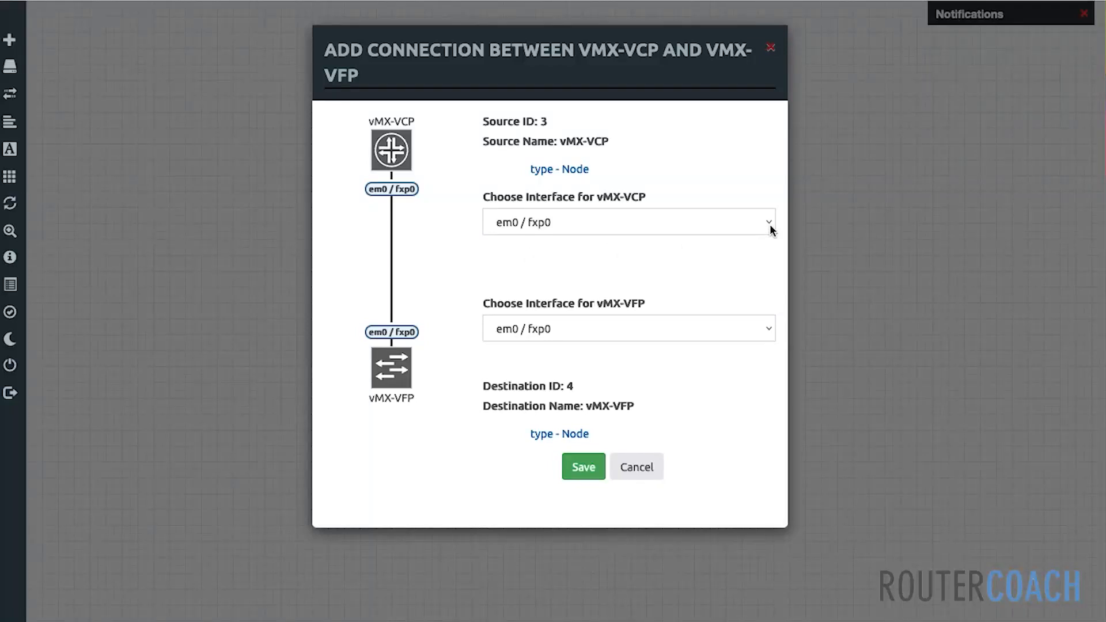
{"action": "mouse_move", "coordinate": [538, 232]}
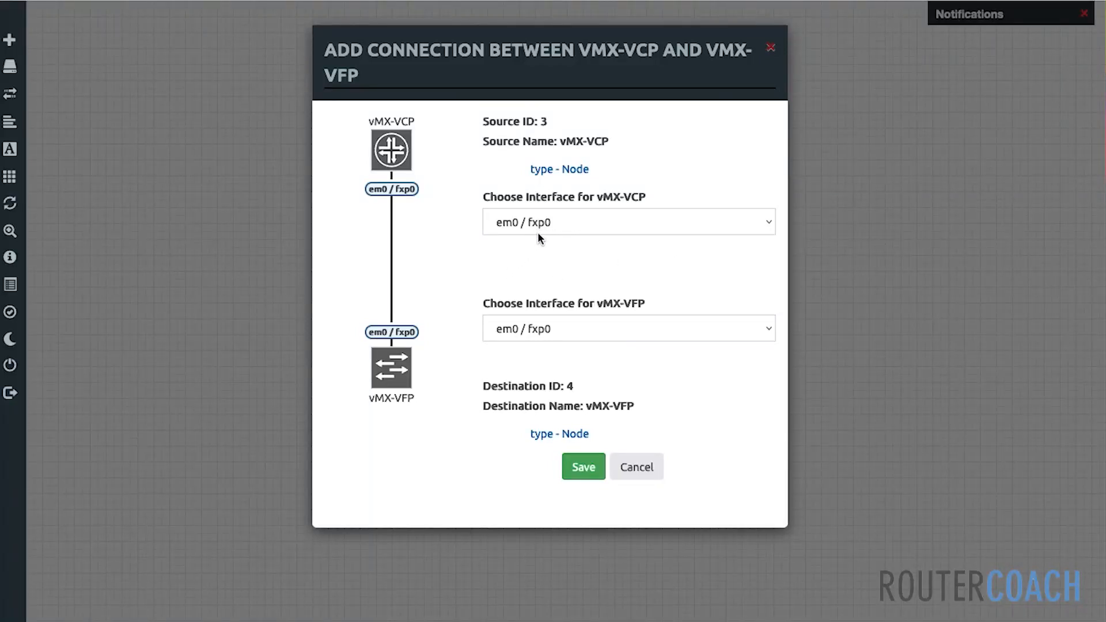
{"action": "mouse_move", "coordinate": [769, 232]}
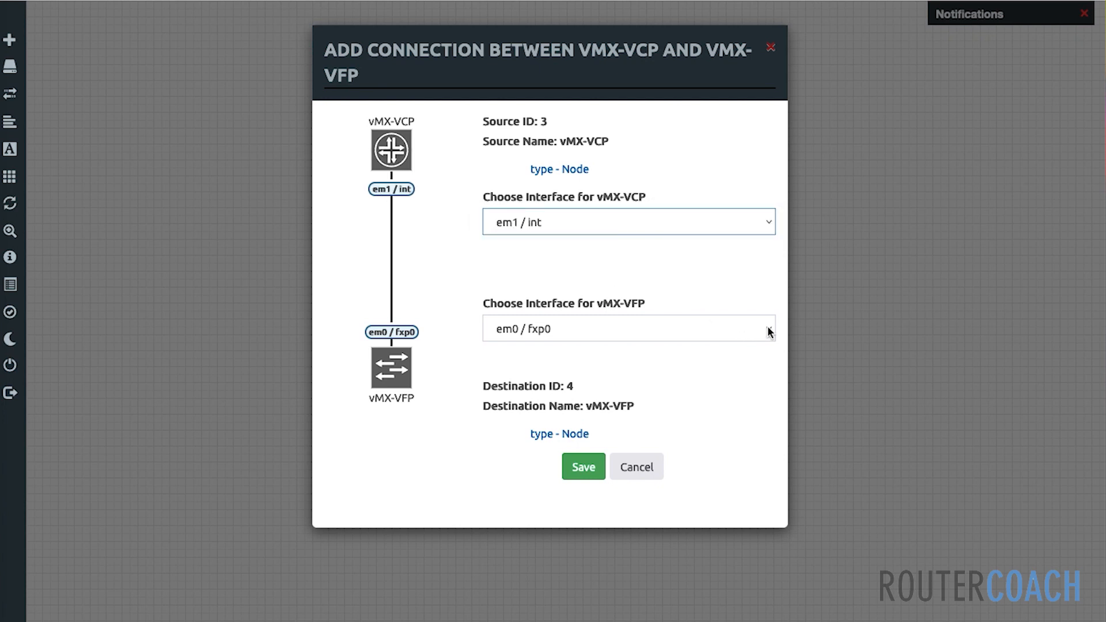
- Set both ends of the VCP–VFP link to em1 / int and save the connection
{"action": "left_click", "coordinate": [626, 328]}
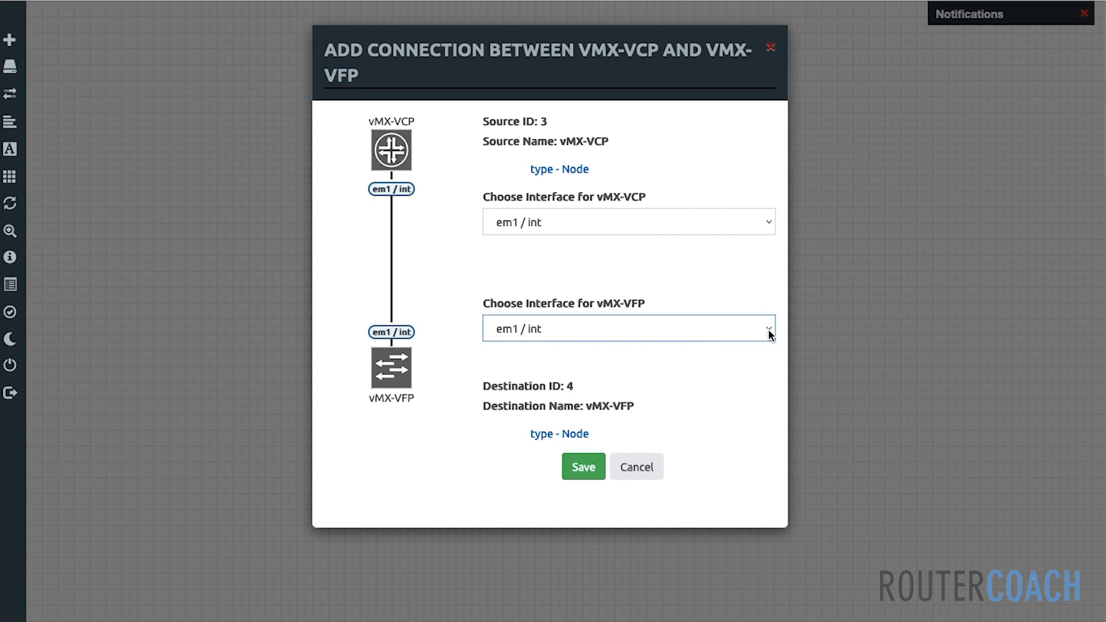
{"action": "left_click", "coordinate": [768, 328]}
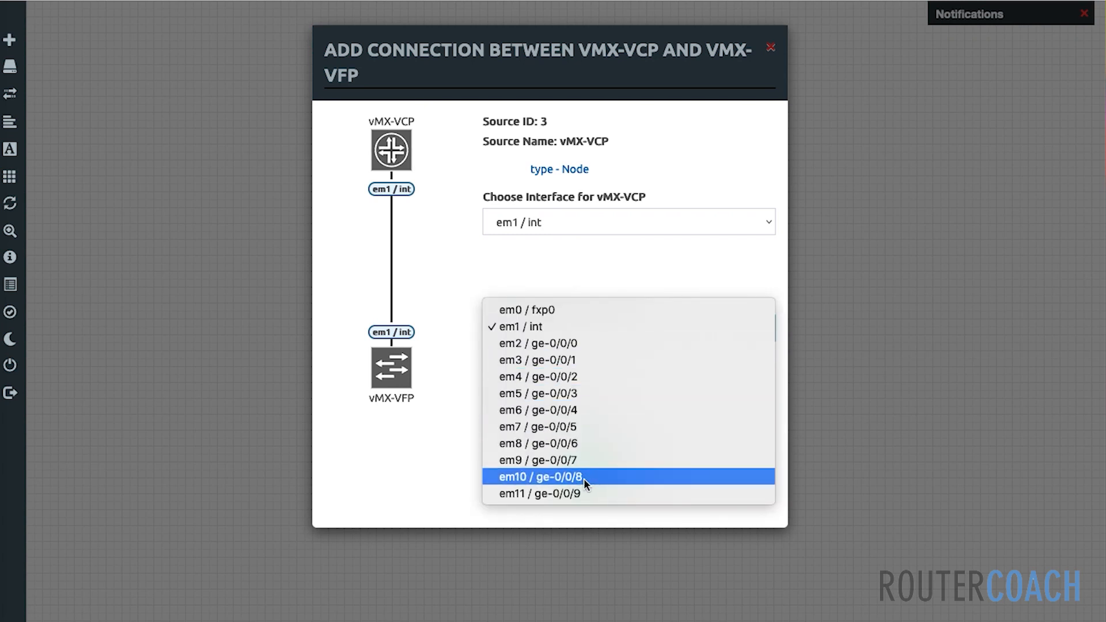
{"action": "mouse_move", "coordinate": [570, 443]}
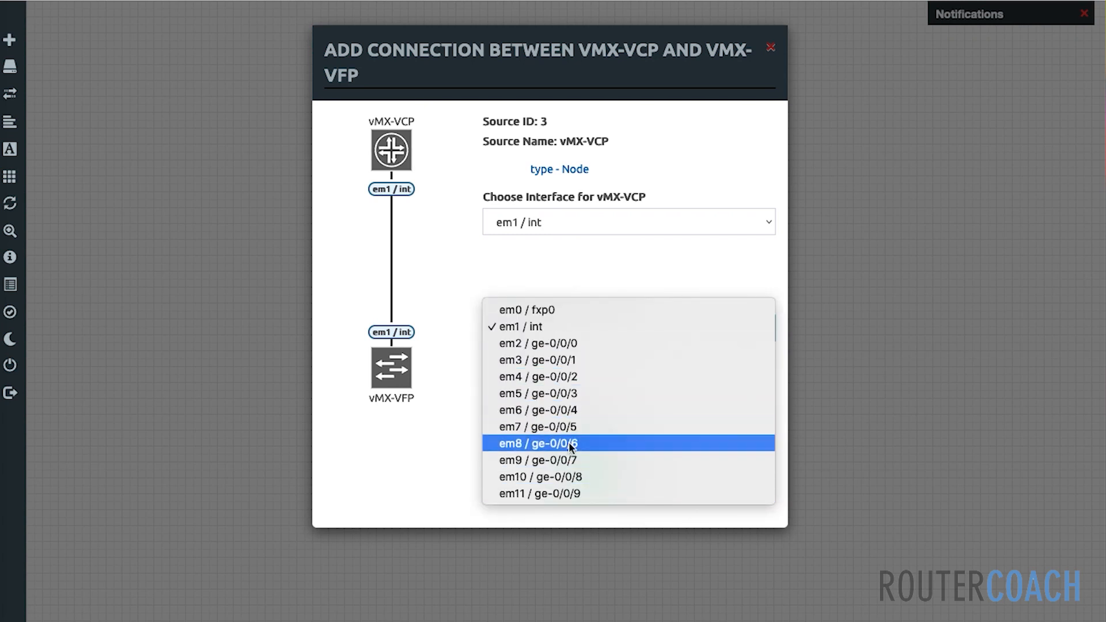
{"action": "mouse_move", "coordinate": [563, 351]}
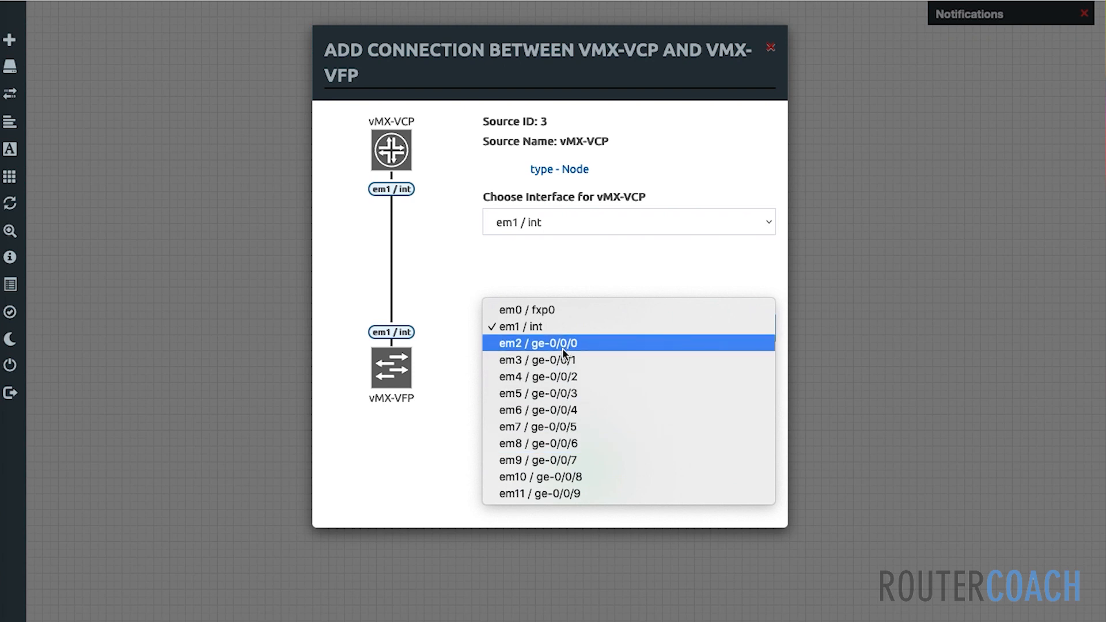
{"action": "mouse_move", "coordinate": [599, 345]}
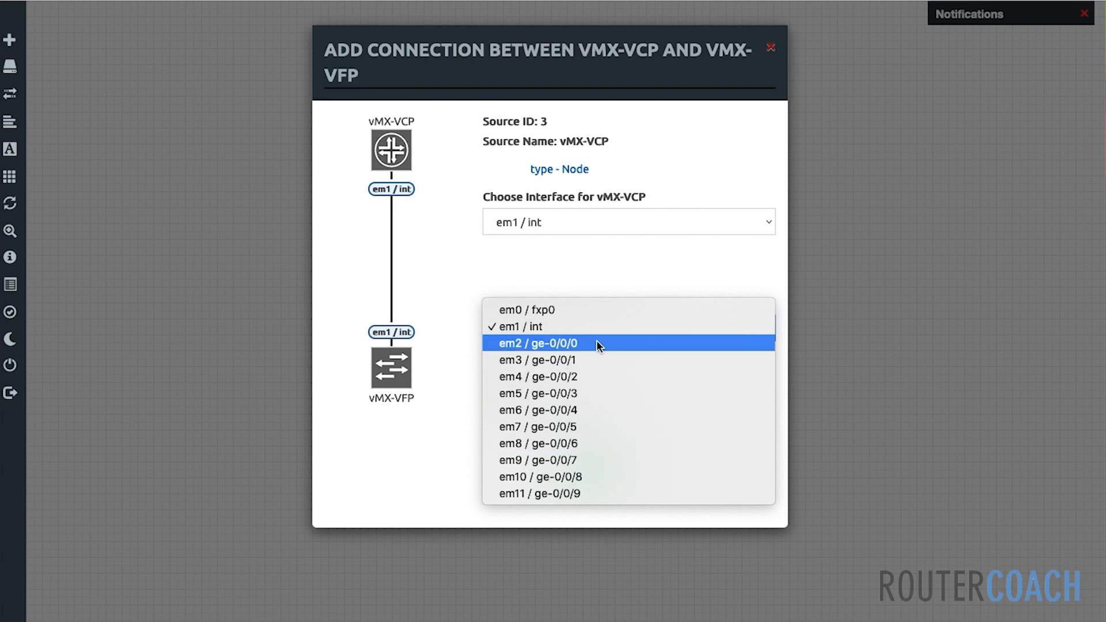
{"action": "mouse_move", "coordinate": [883, 356]}
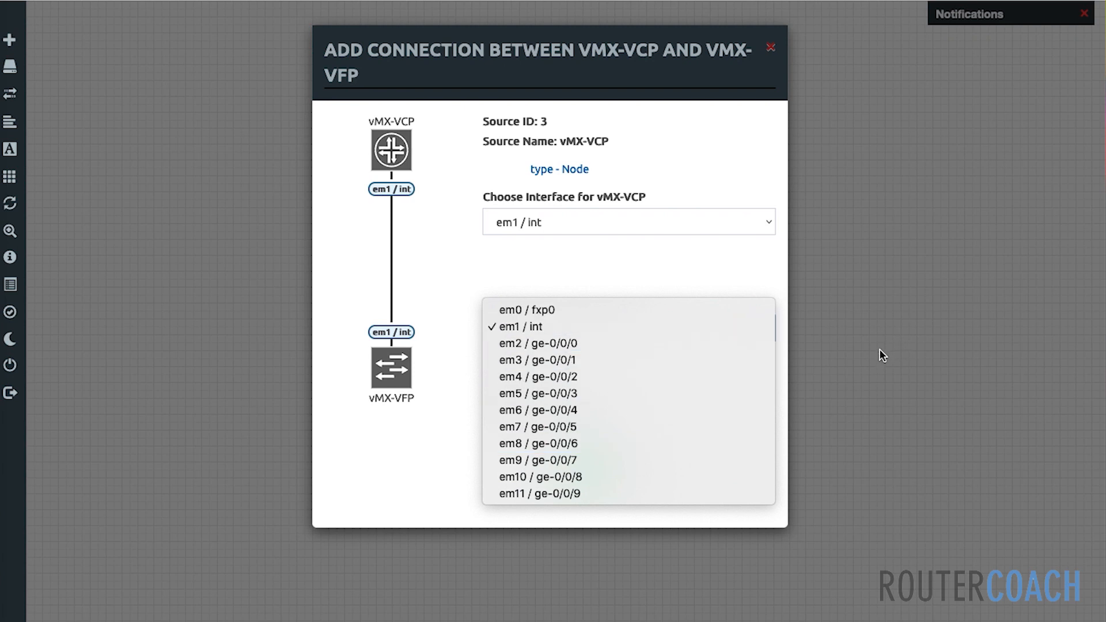
{"action": "left_click", "coordinate": [519, 326]}
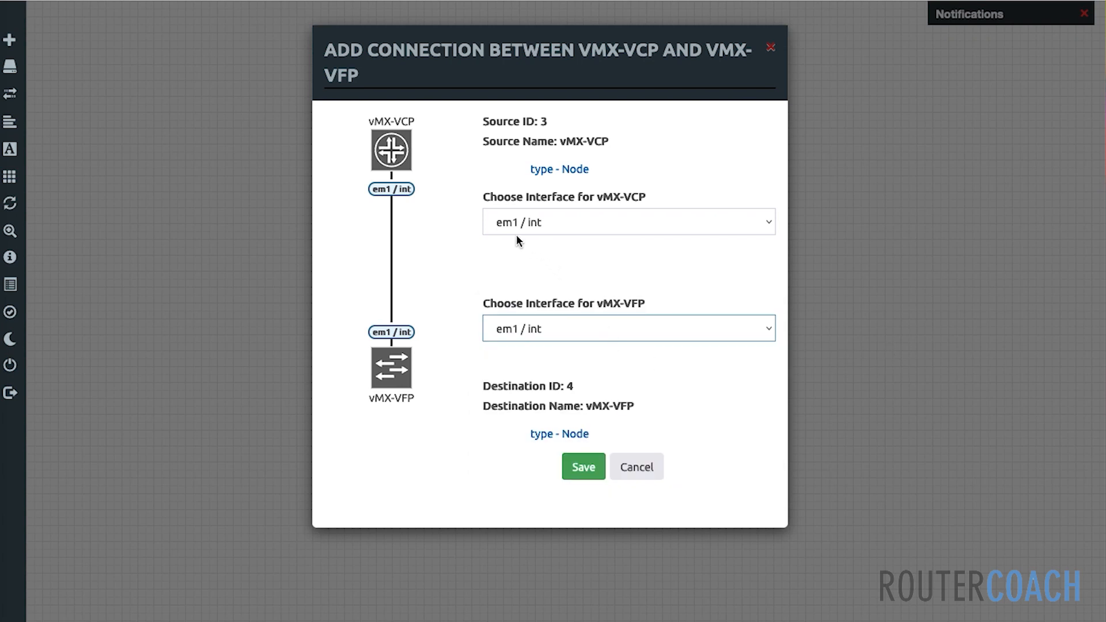
{"action": "left_click", "coordinate": [583, 466]}
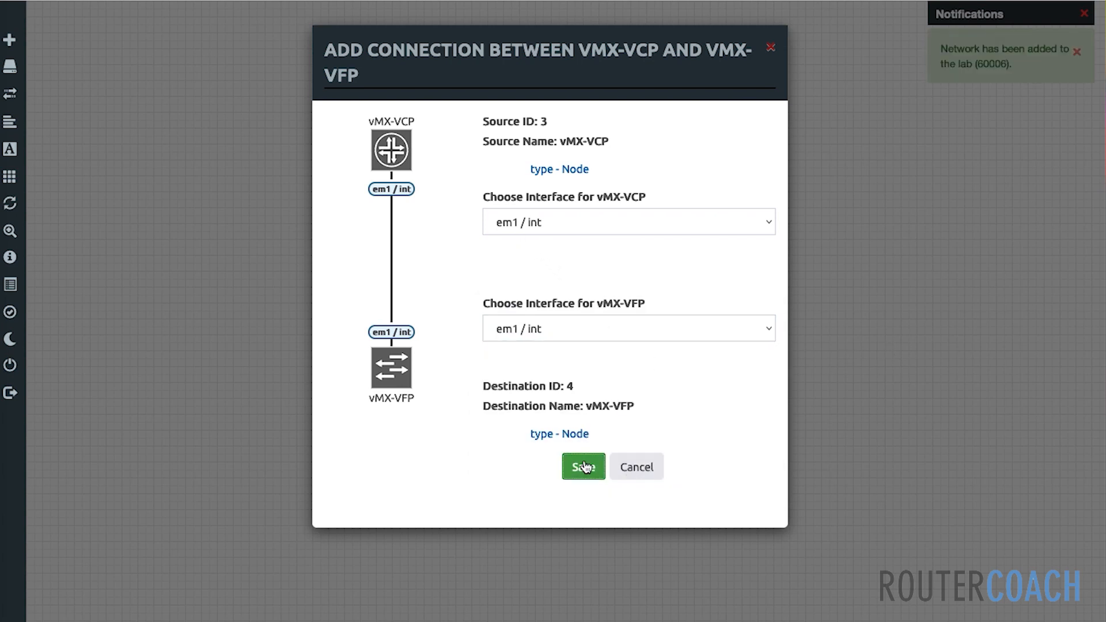
- Start the selected vMX-VCP and vMX-VFP nodes via Start Selected
{"action": "left_click", "coordinate": [583, 467]}
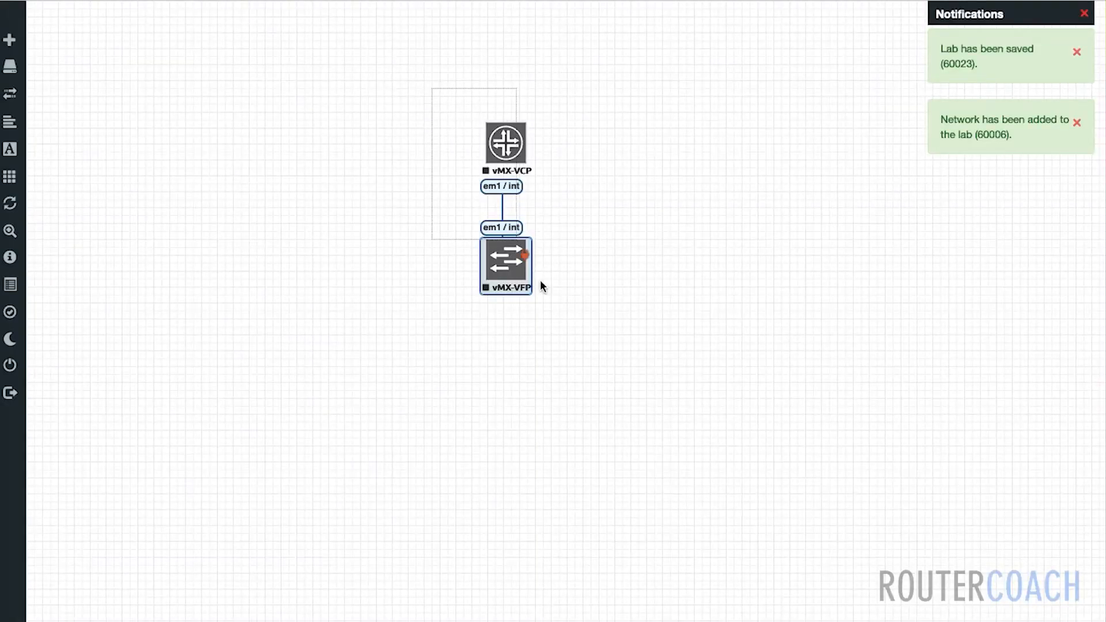
{"action": "right_click", "coordinate": [506, 266]}
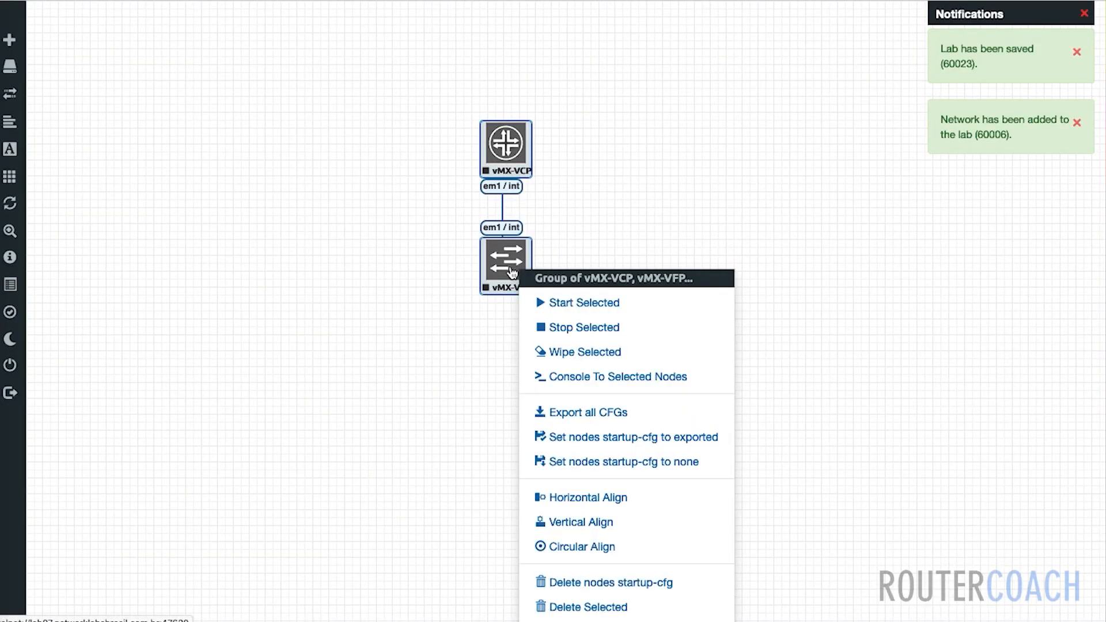
{"action": "left_click", "coordinate": [583, 303]}
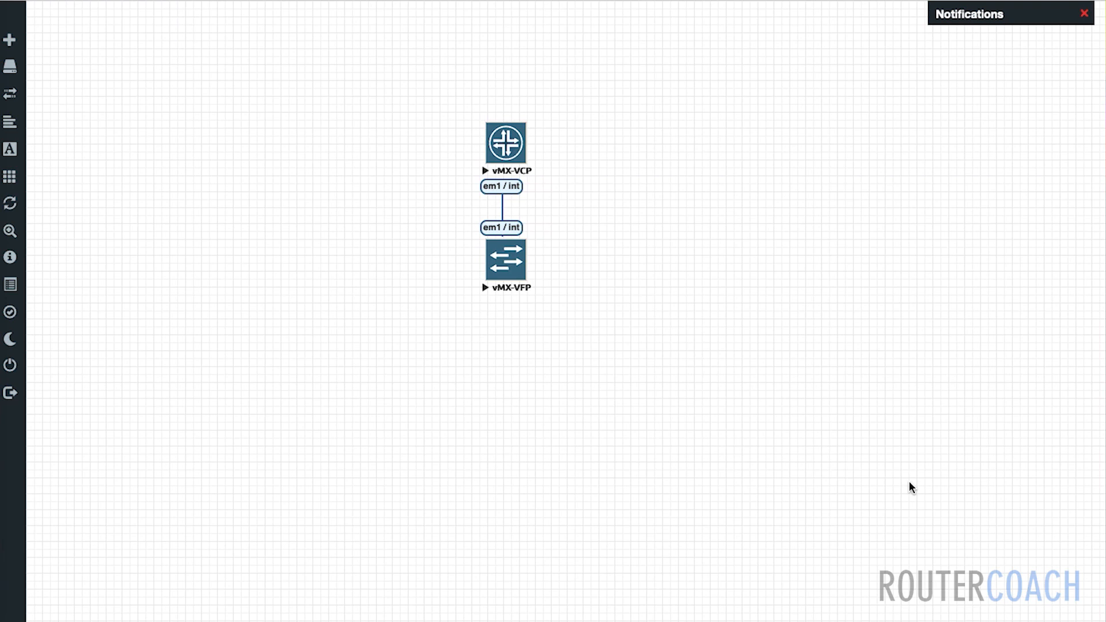
{"action": "mouse_move", "coordinate": [548, 182]}
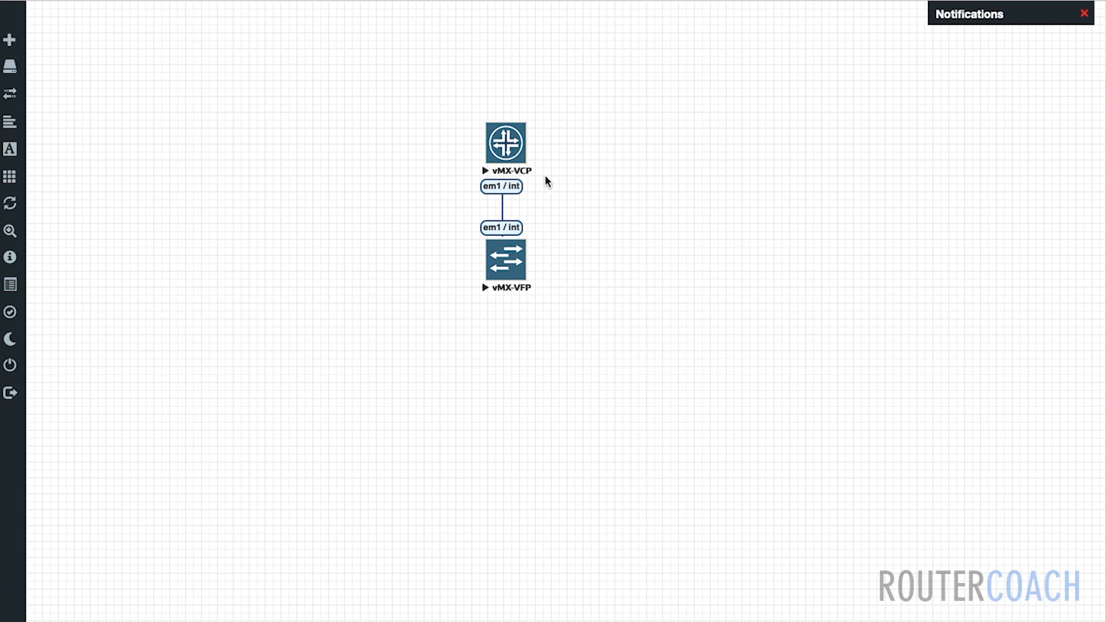
{"action": "mouse_move", "coordinate": [530, 185]}
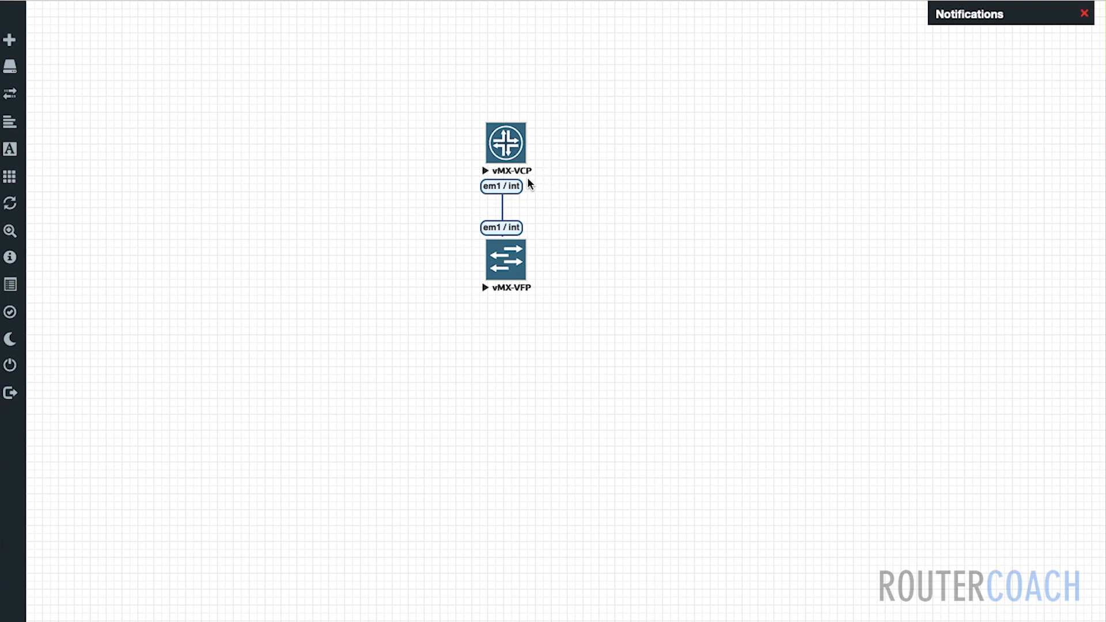
{"action": "mouse_move", "coordinate": [534, 180]}
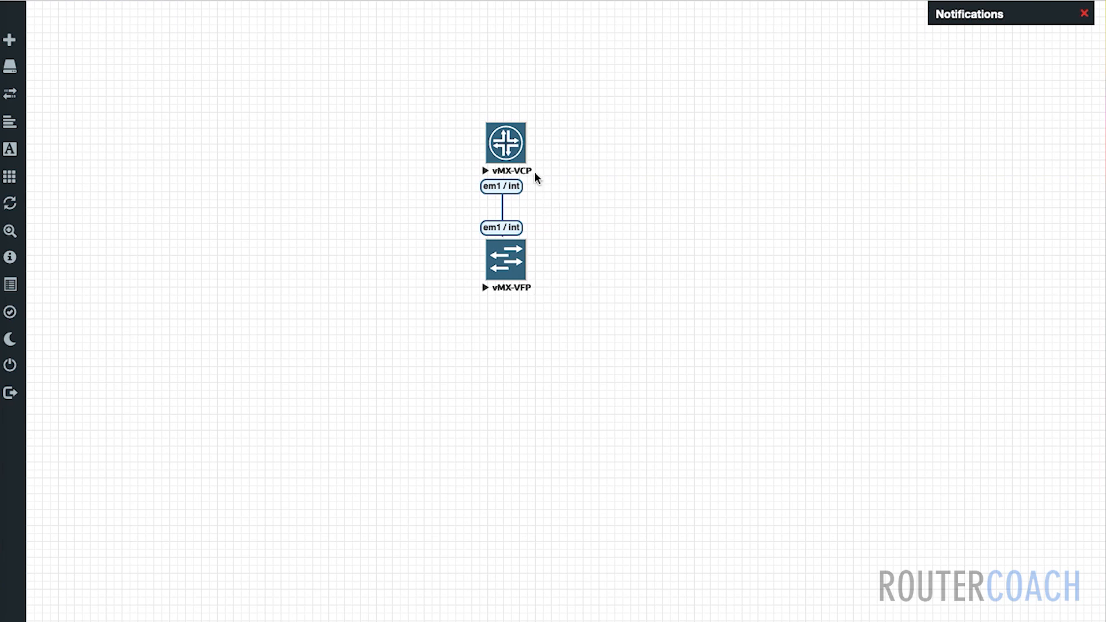
{"action": "mouse_move", "coordinate": [555, 175]}
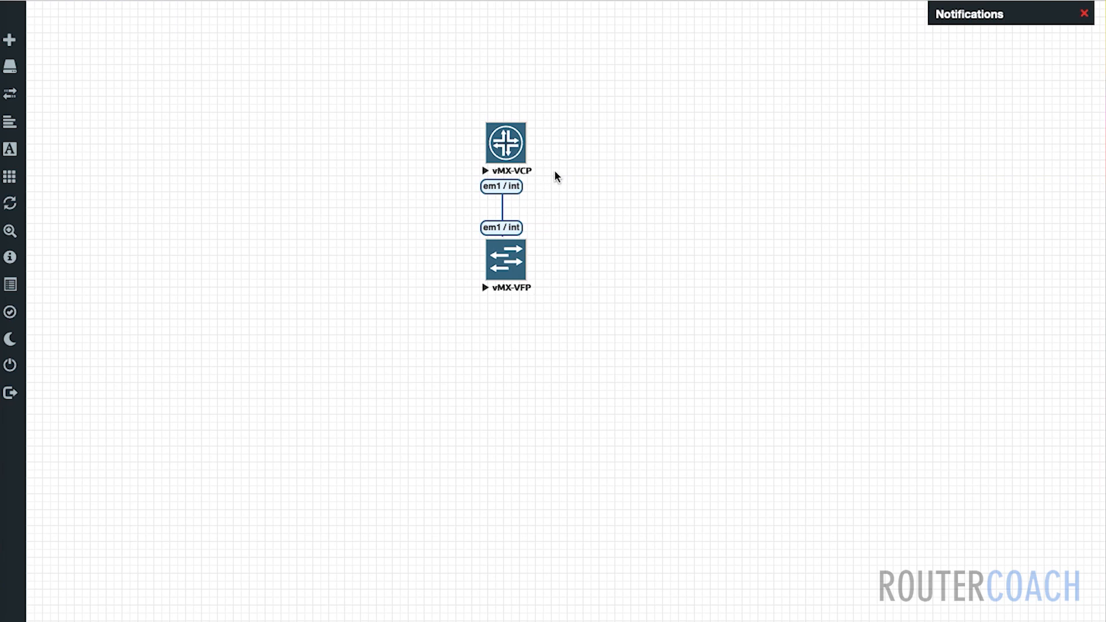
{"action": "mouse_move", "coordinate": [532, 310]}
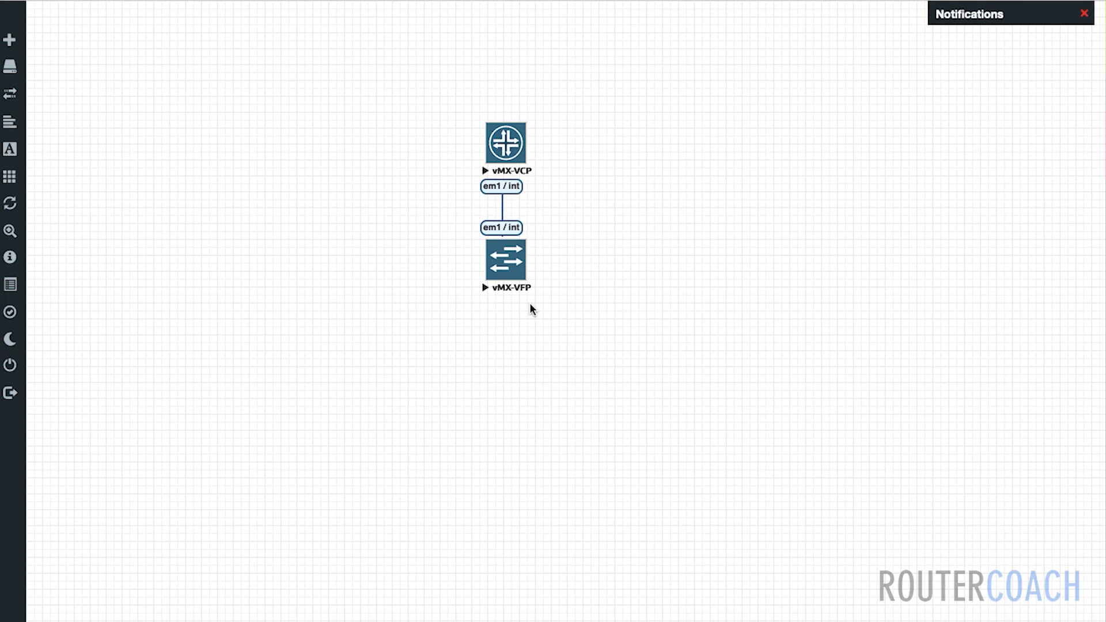
{"action": "mouse_move", "coordinate": [574, 189]}
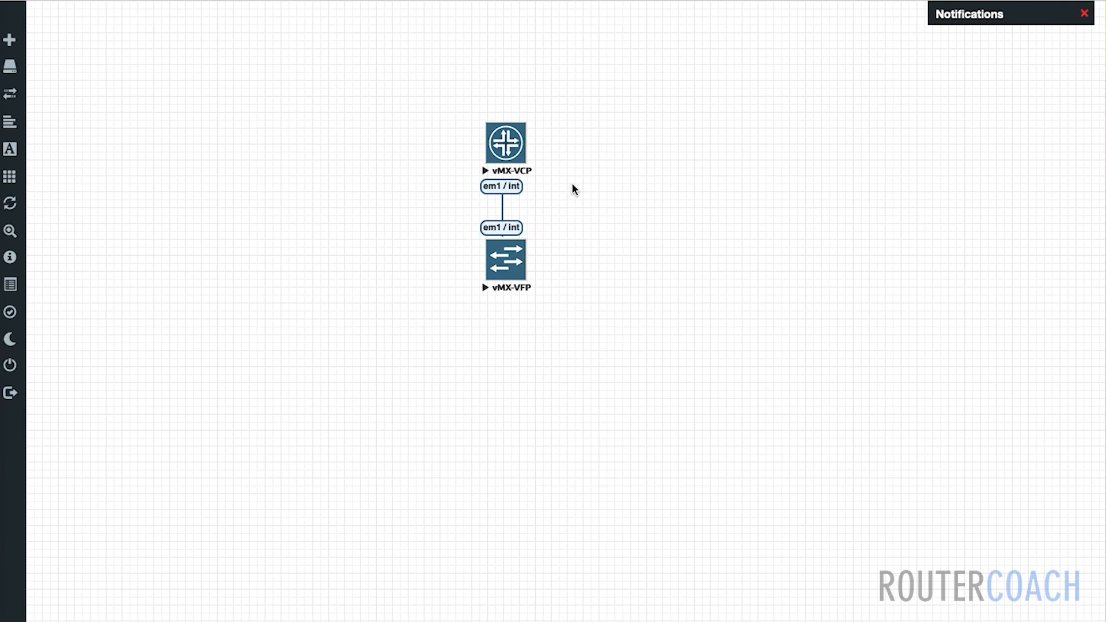
{"action": "mouse_move", "coordinate": [514, 153]}
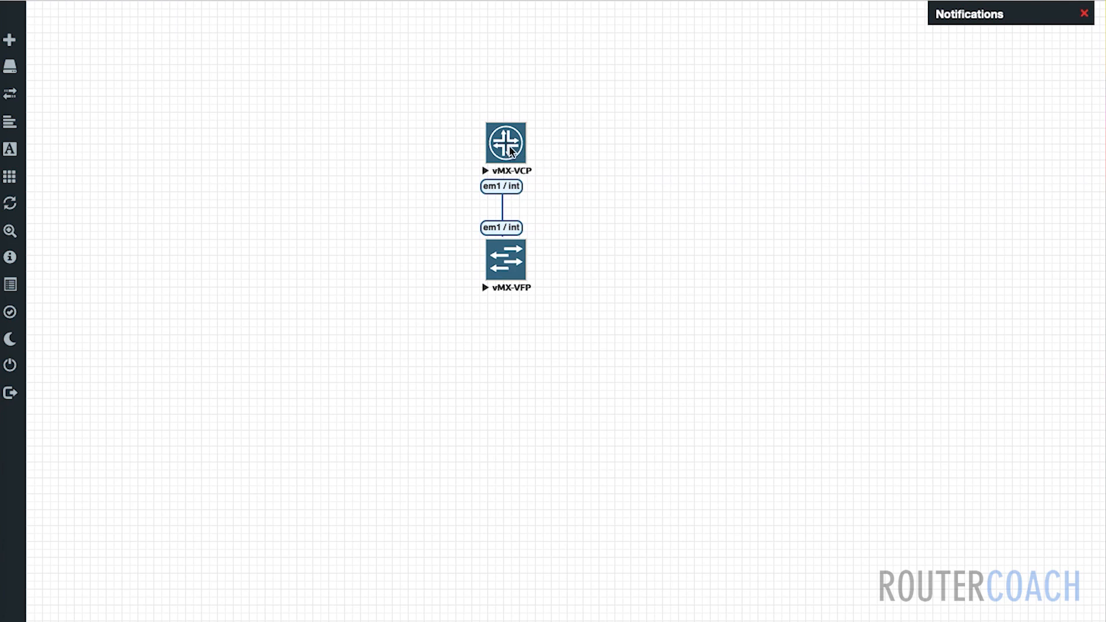
- Open the vMX-VCP telnet console and enlarge its font in Profiles > Text
{"action": "double_click", "coordinate": [504, 144]}
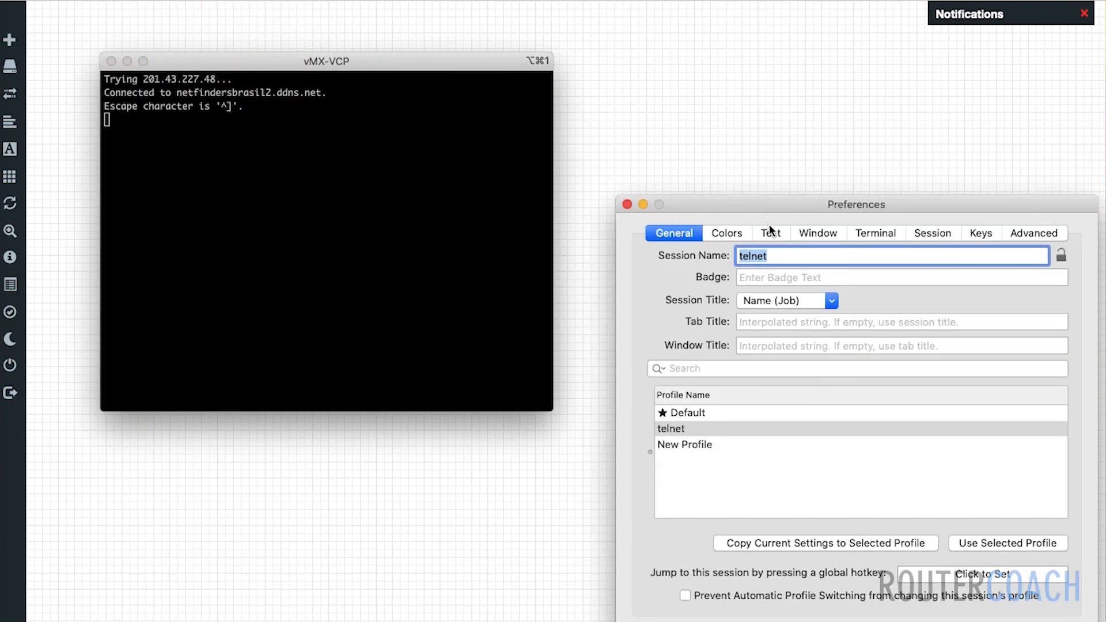
{"action": "left_click", "coordinate": [777, 233]}
{"action": "type", "text": "16"}
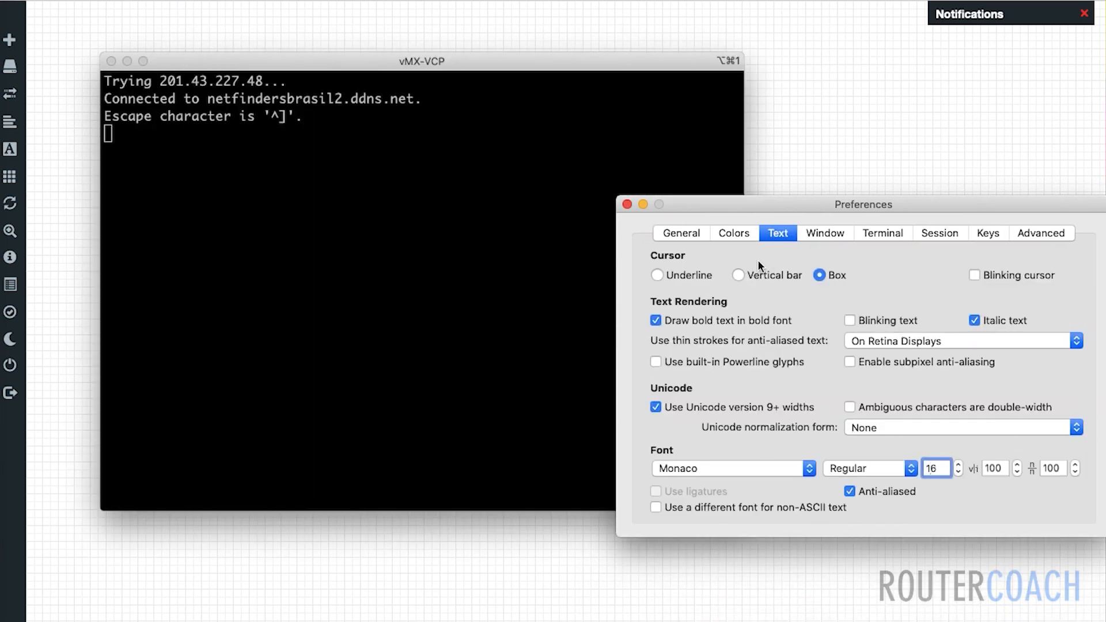
{"action": "left_click", "coordinate": [626, 203]}
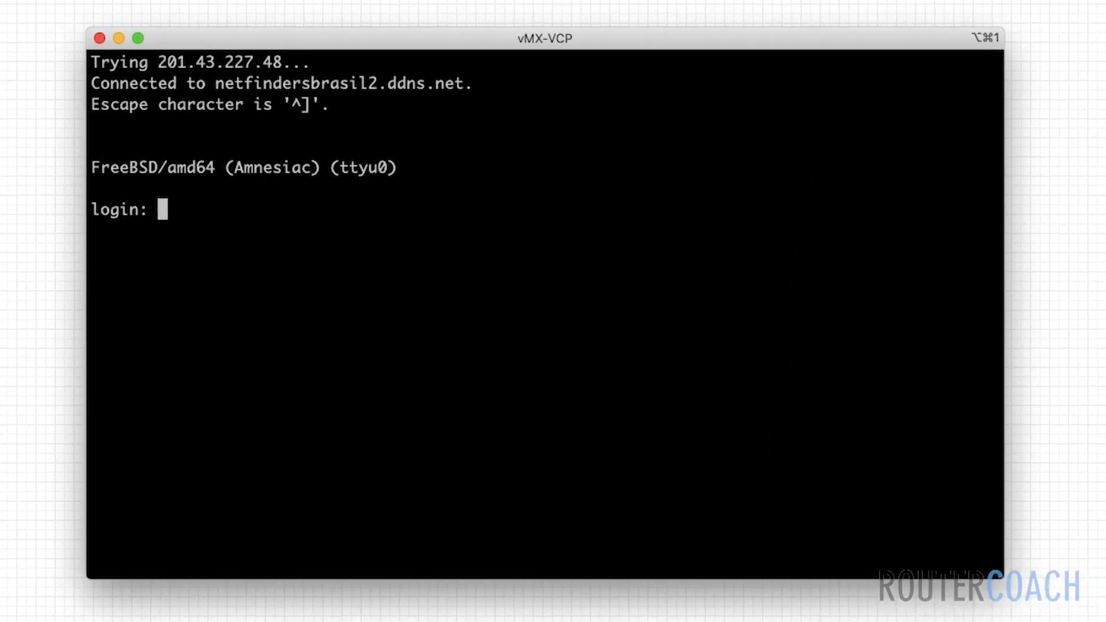
{"action": "mouse_move", "coordinate": [137, 271]}
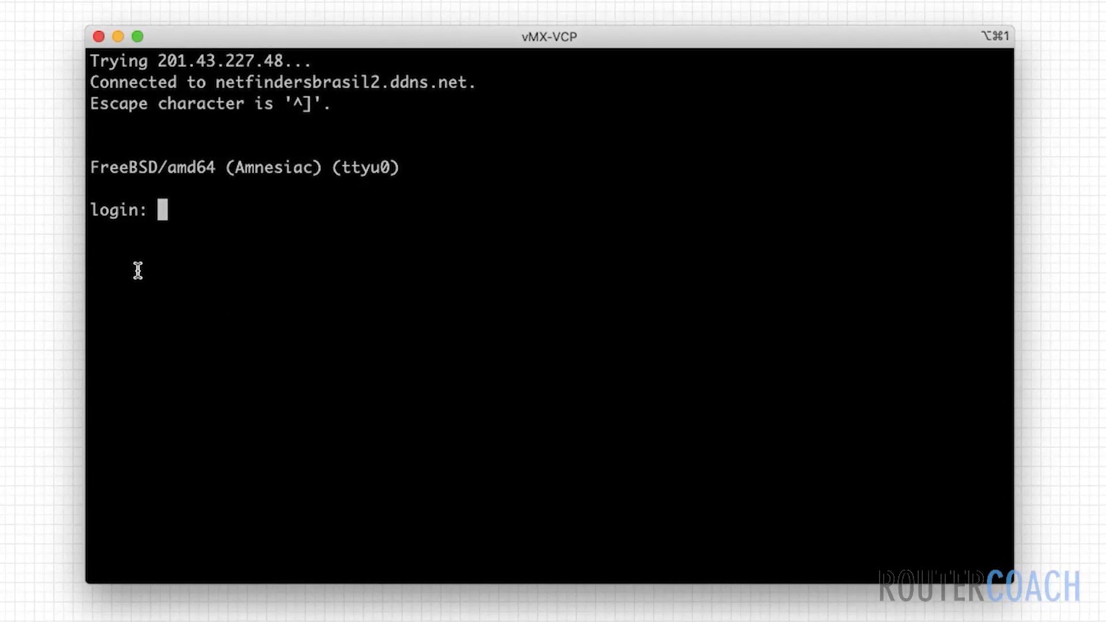
{"action": "mouse_move", "coordinate": [147, 370]}
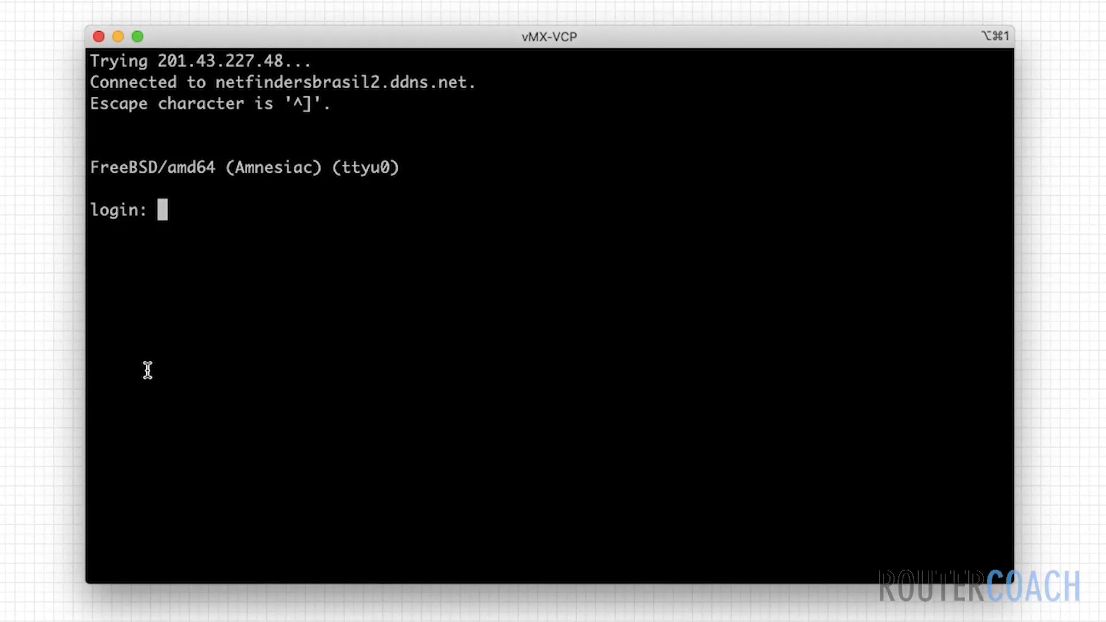
{"action": "mouse_move", "coordinate": [152, 196]}
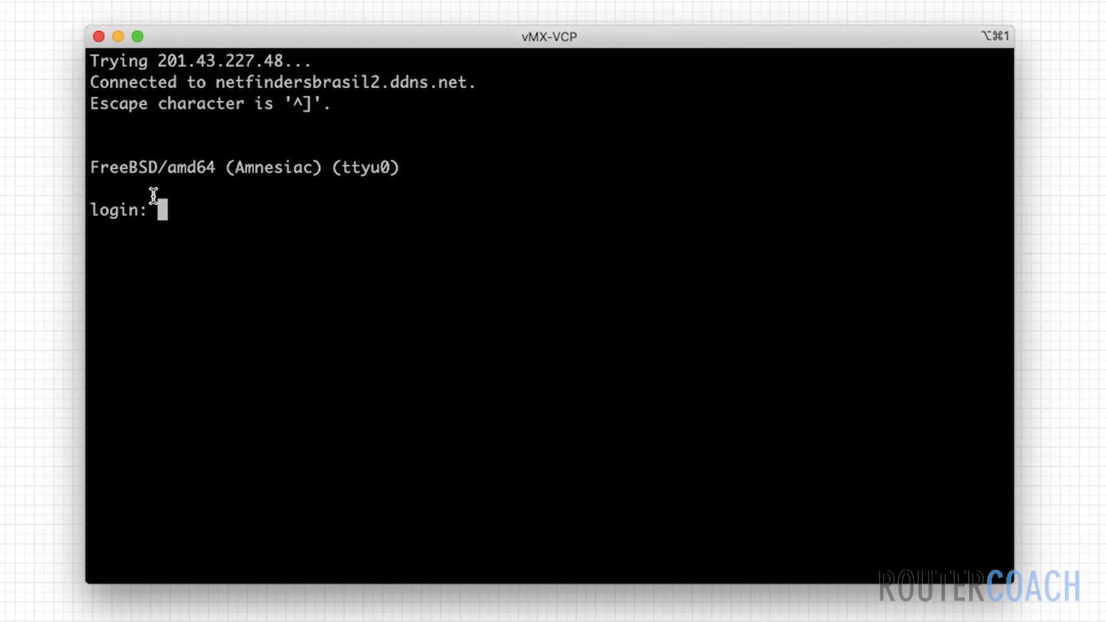
{"action": "double_click", "coordinate": [123, 168]}
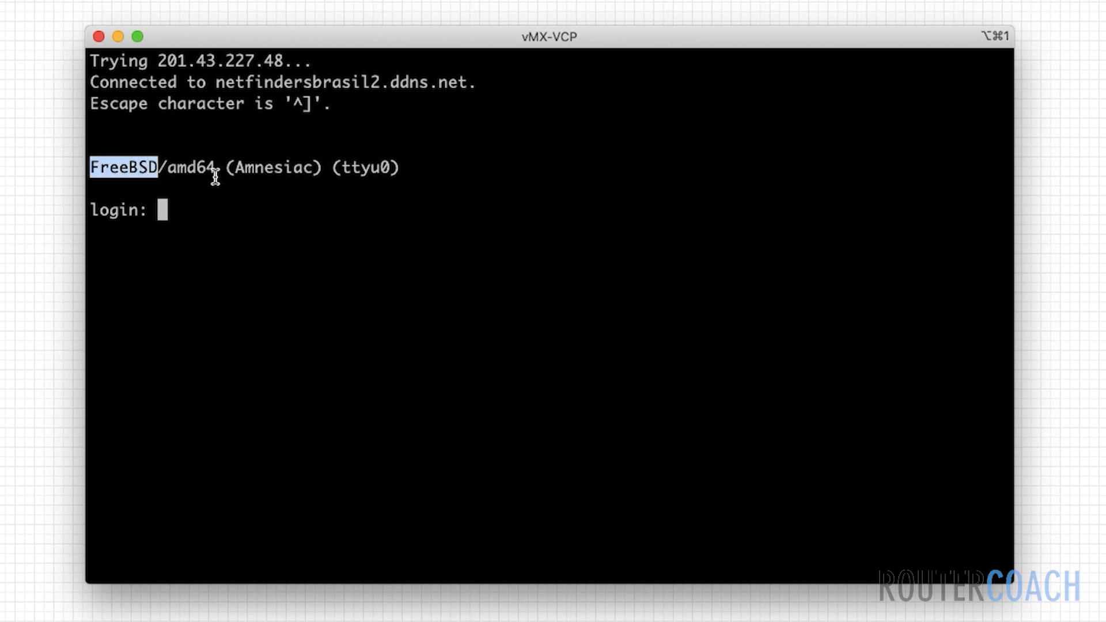
{"action": "mouse_move", "coordinate": [227, 171]}
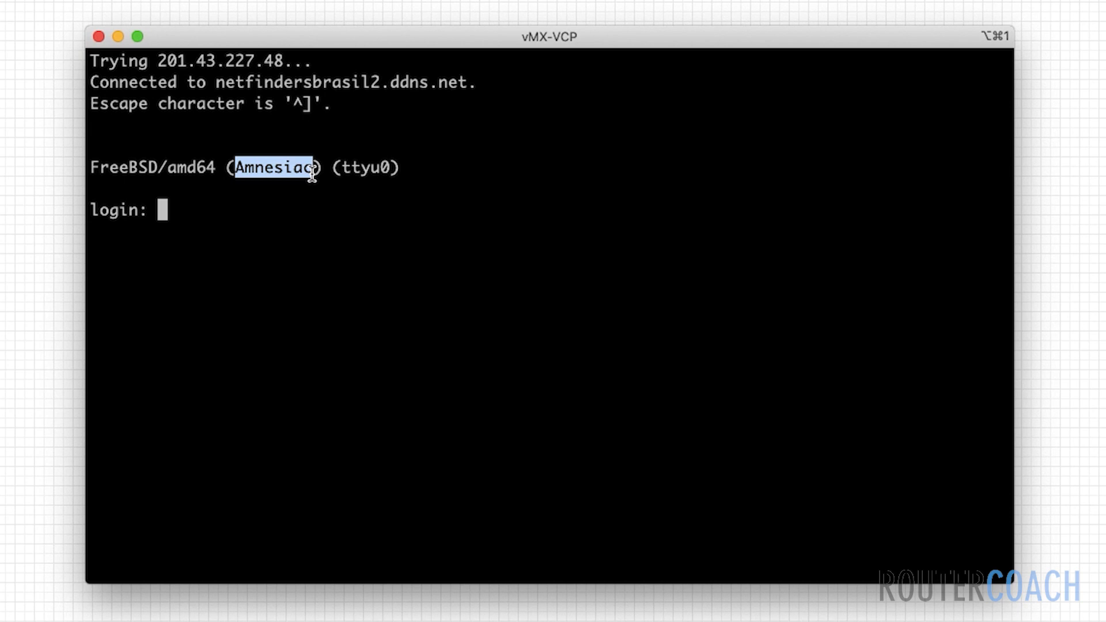
{"action": "mouse_move", "coordinate": [288, 227]}
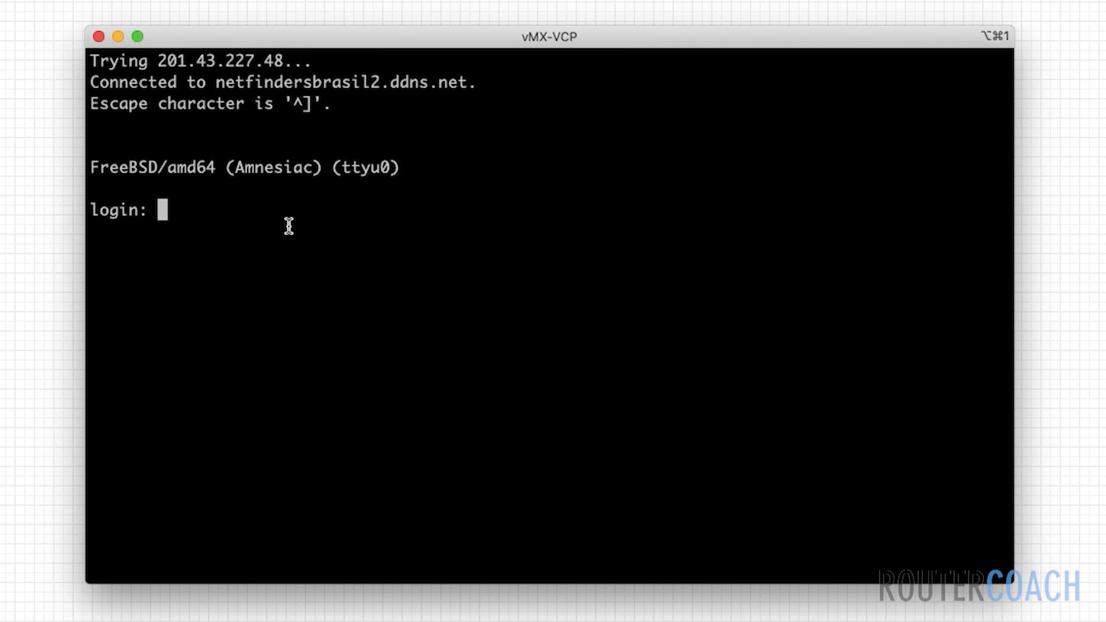
- Log in as root and enter the Junos CLI to reach the root> prompt
{"action": "type", "text": "root"}
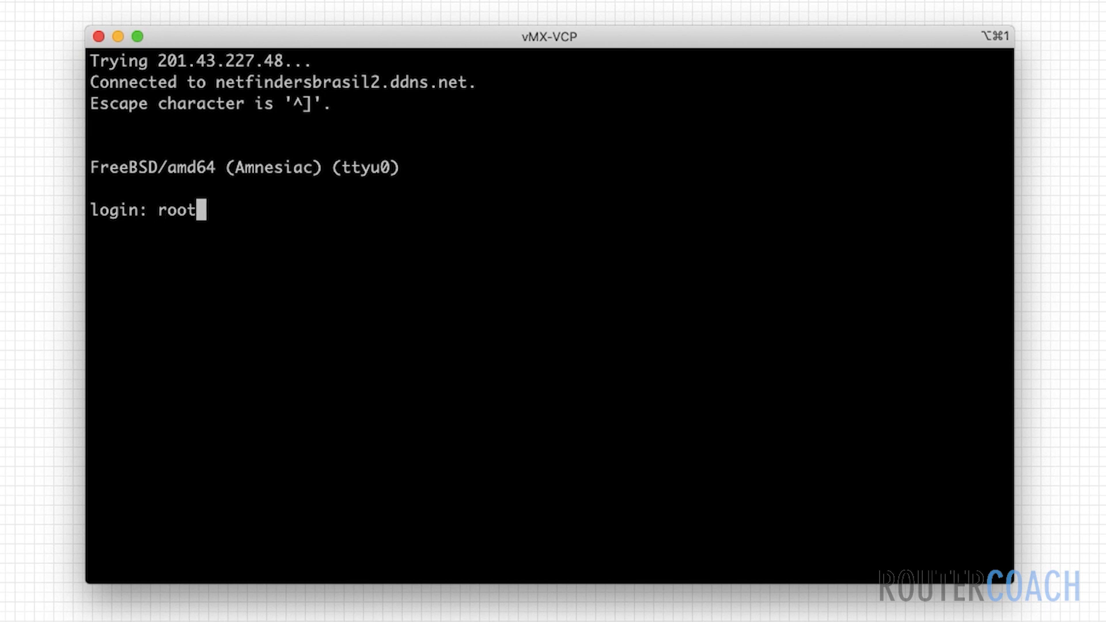
{"action": "key", "text": "Return"}
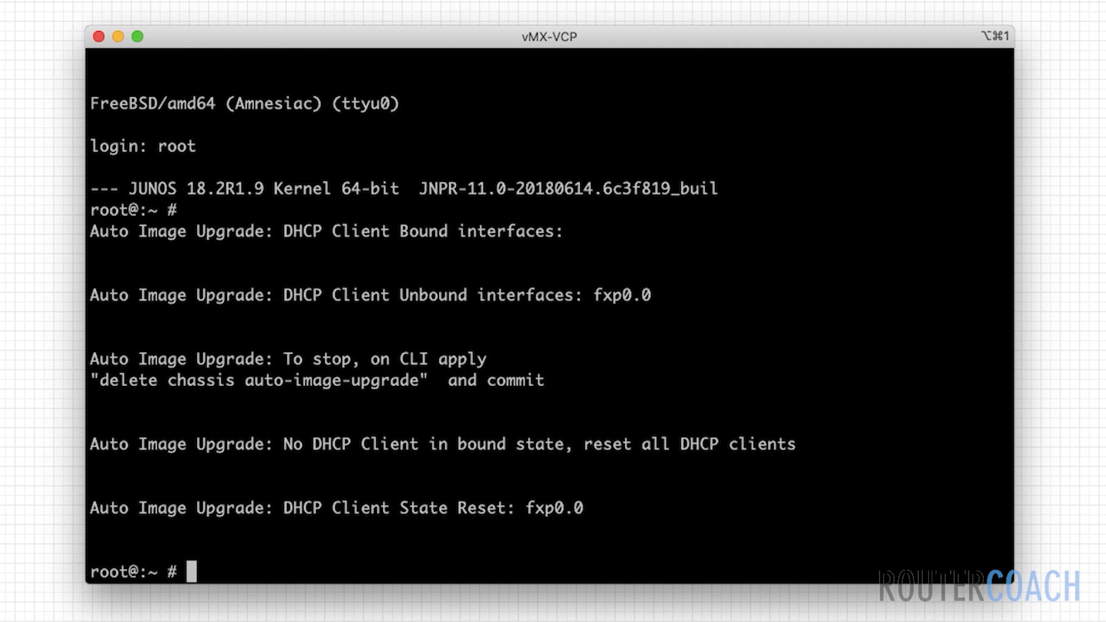
{"action": "type", "text": "cli"}
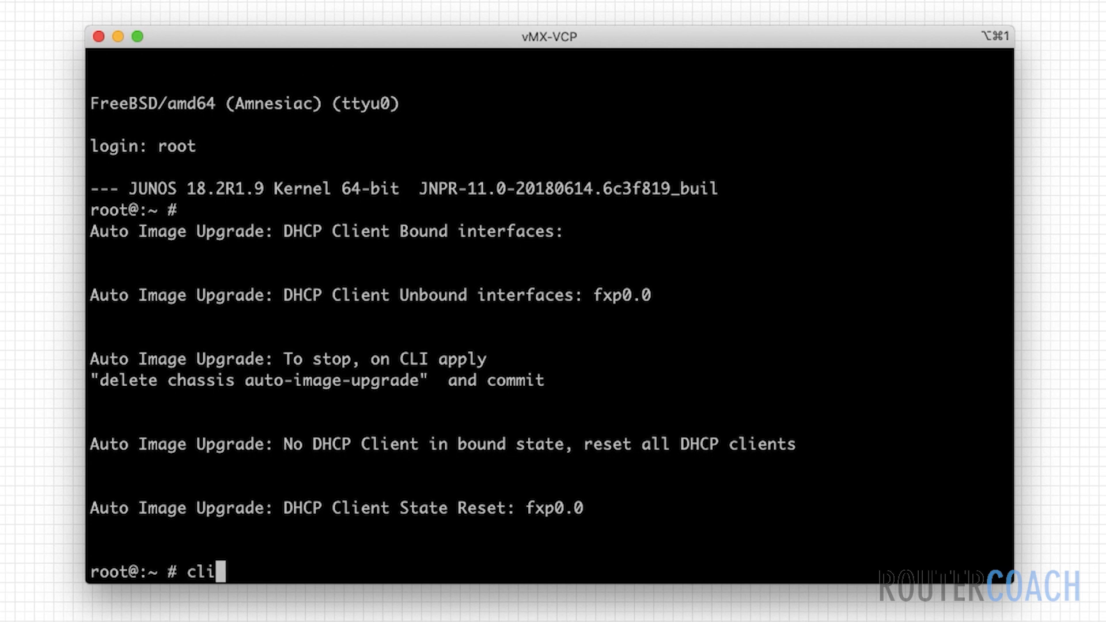
{"action": "key", "text": "Return"}
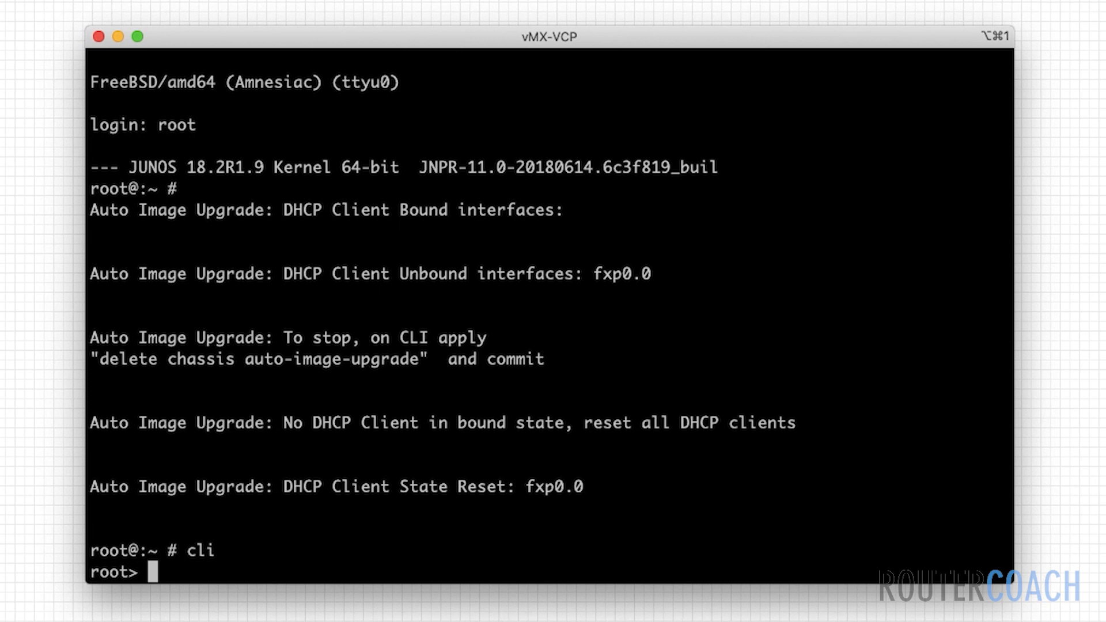
{"action": "mouse_move", "coordinate": [97, 276]}
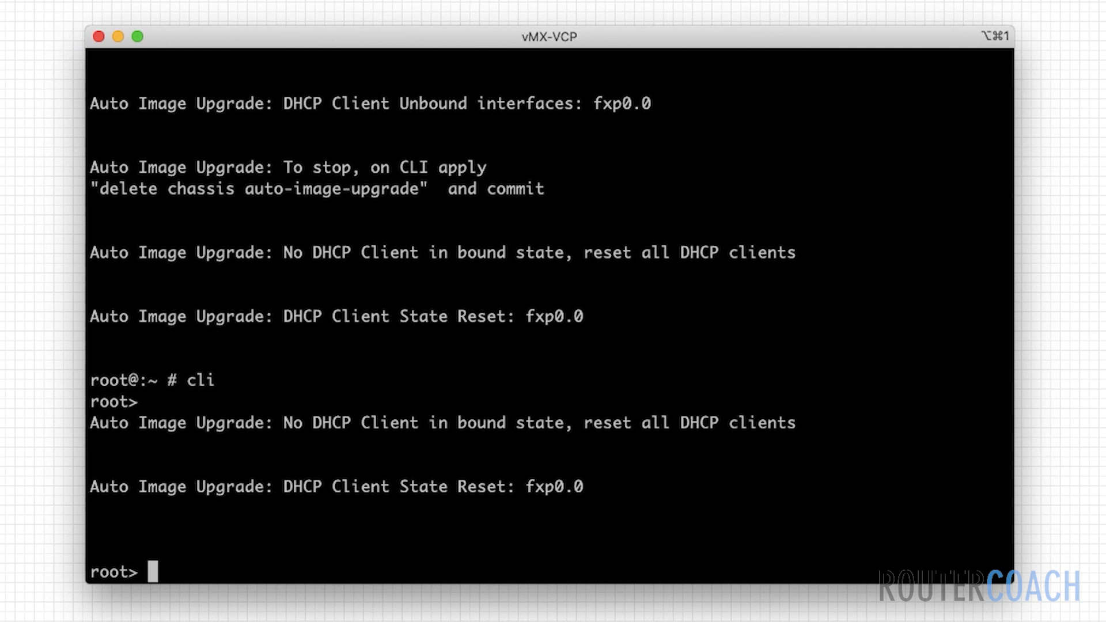
- Enter Junos configuration mode with the edit command
{"action": "type", "text": "configure"}
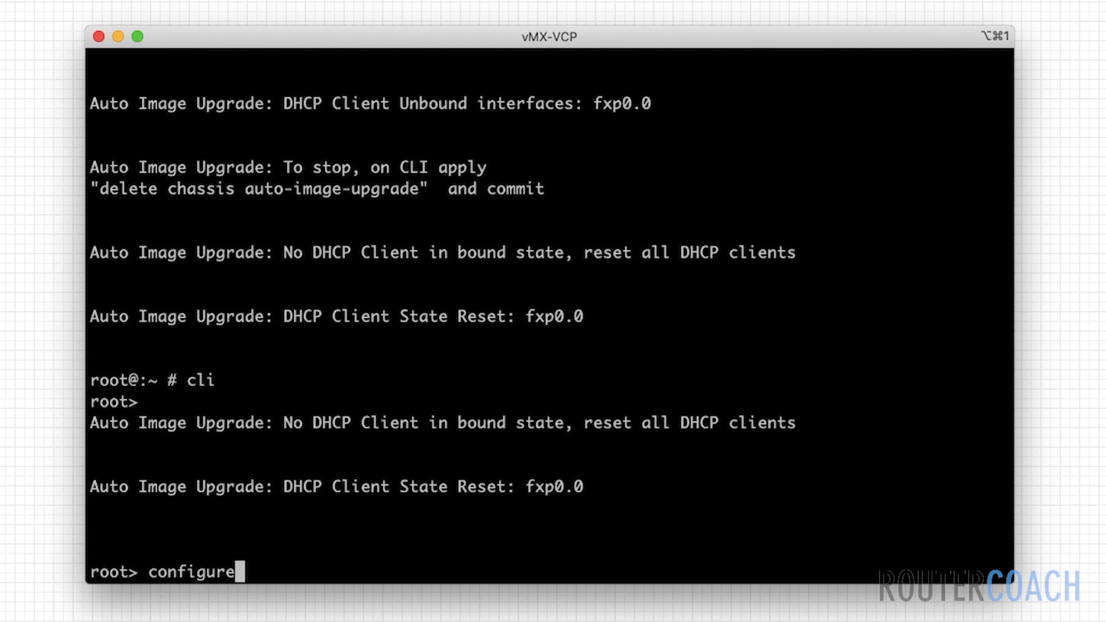
{"action": "key", "text": "ctrl+u"}
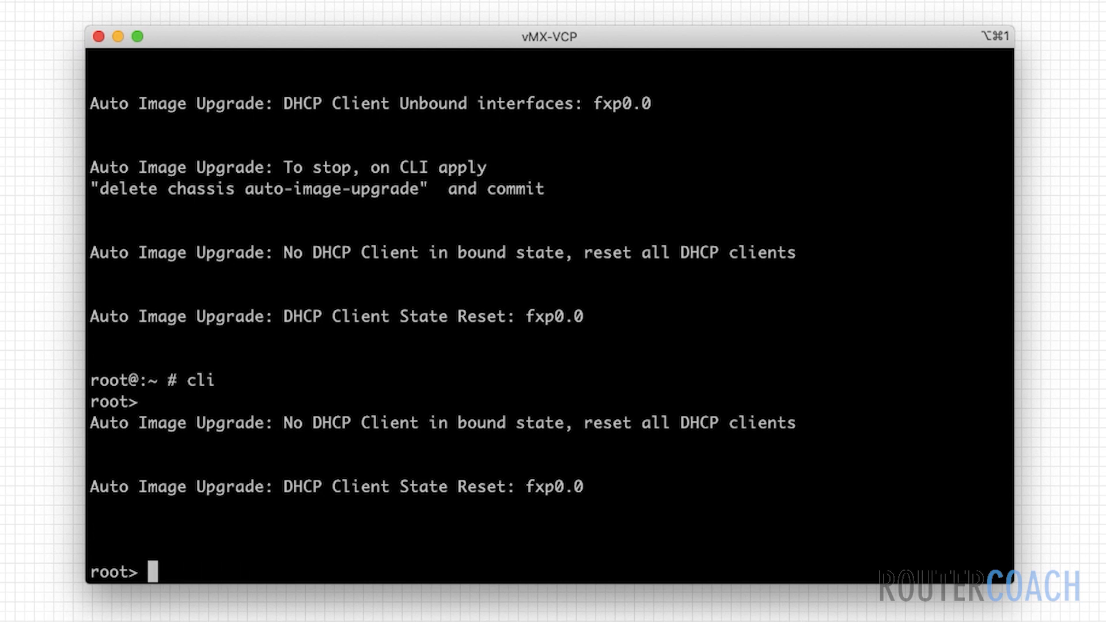
{"action": "type", "text": "edit"}
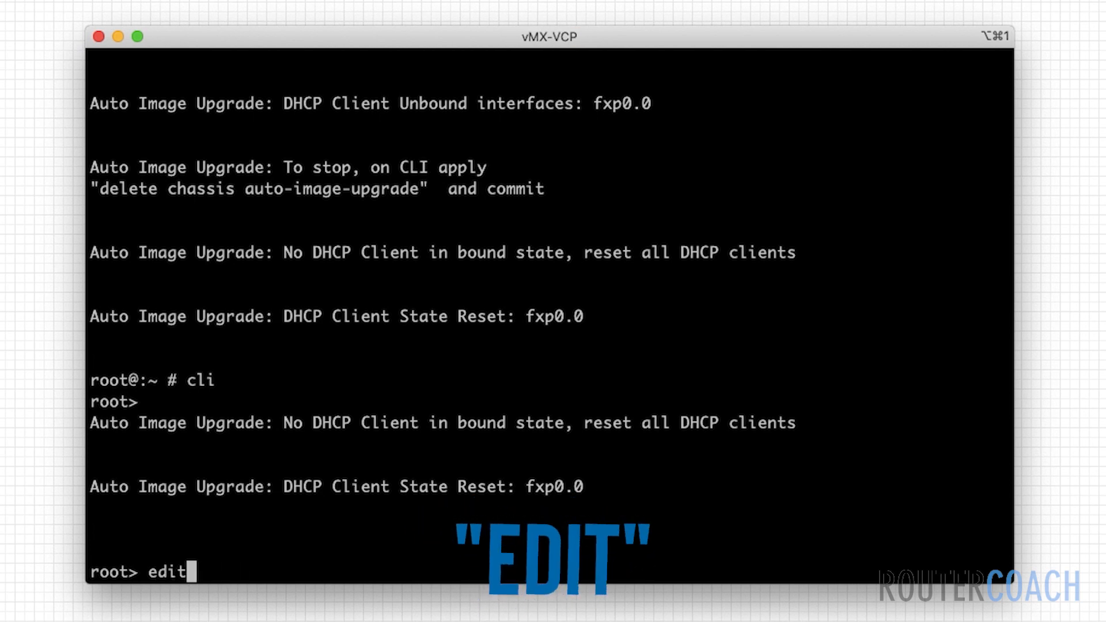
{"action": "key", "text": "Return"}
{"action": "type", "text": "d"}
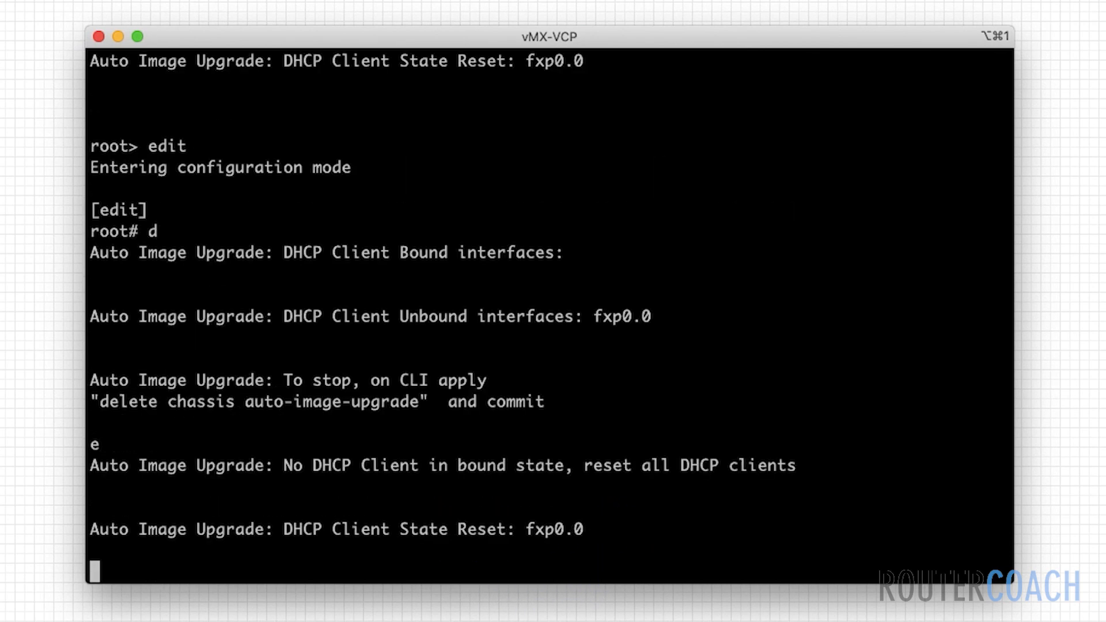
- Delete chassis auto-image-upgrade and commit the change
{"action": "type", "text": "lete"}
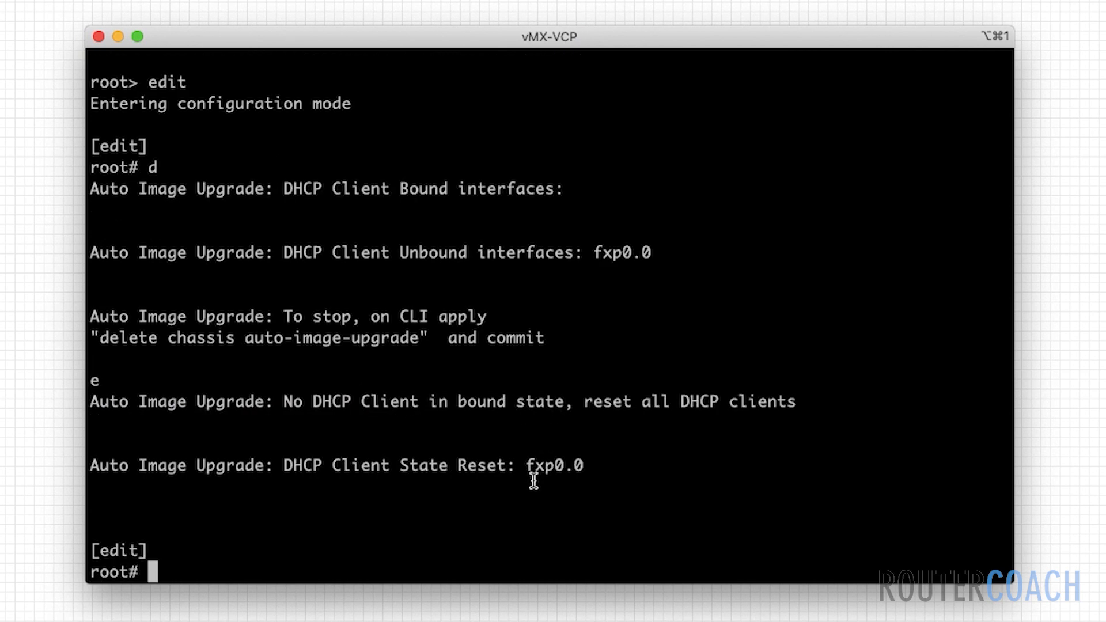
{"action": "mouse_move", "coordinate": [609, 488]}
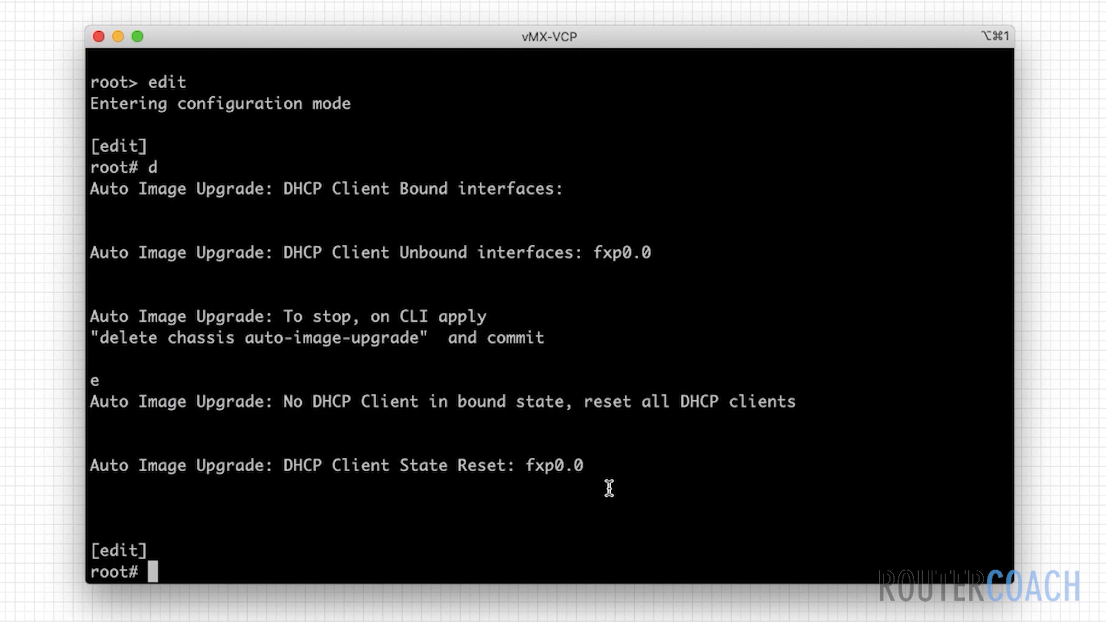
{"action": "type", "text": "de"}
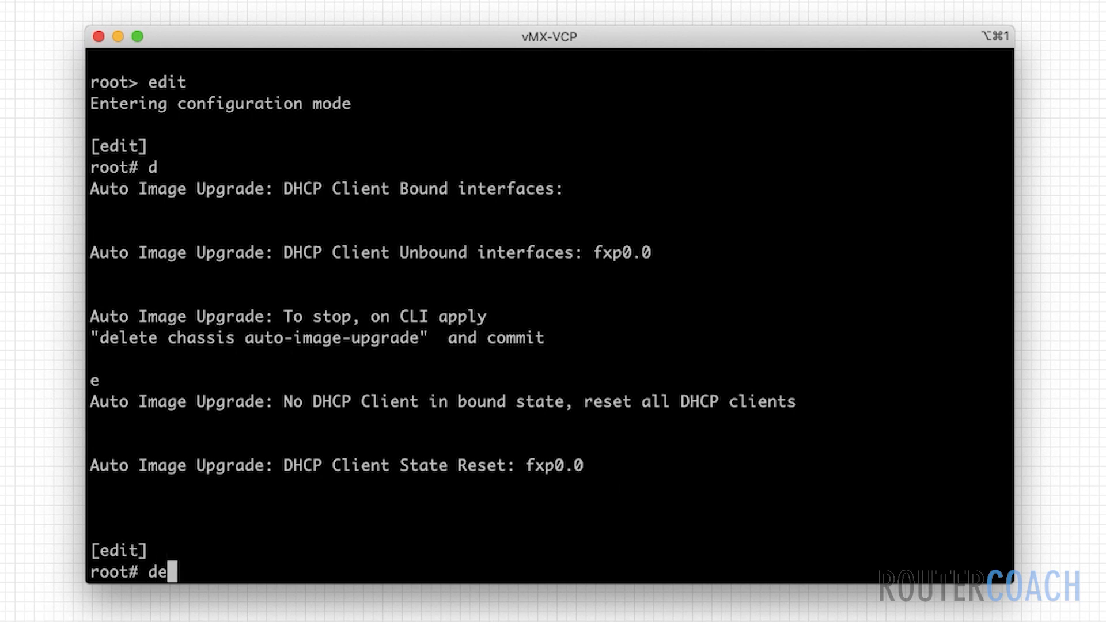
{"action": "type", "text": "lete chassis"}
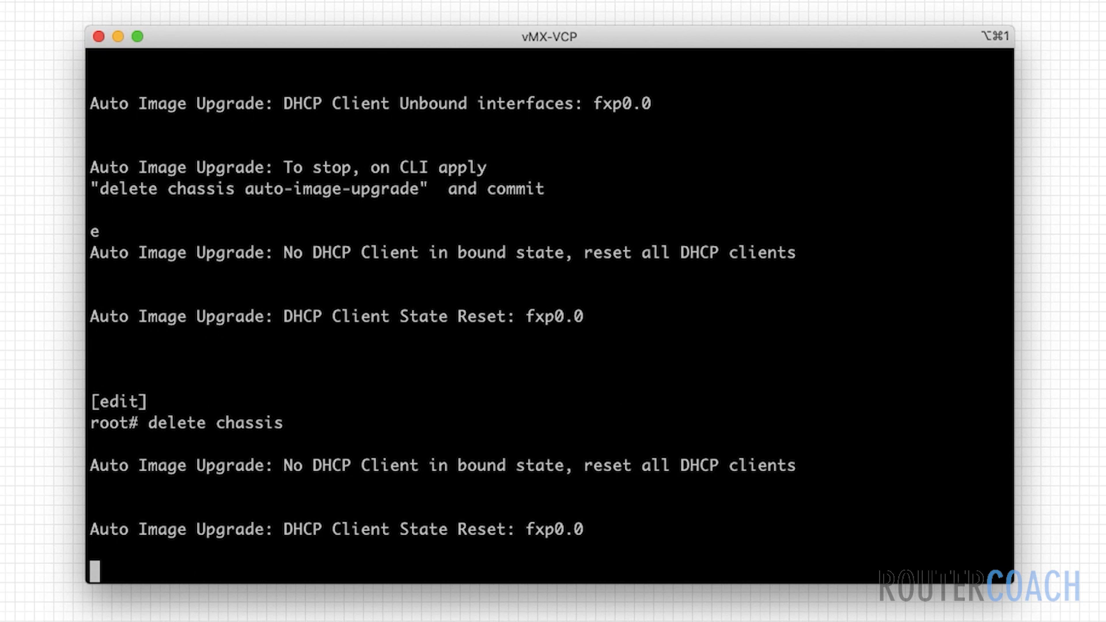
{"action": "type", "text": "auto-image-upgrade"}
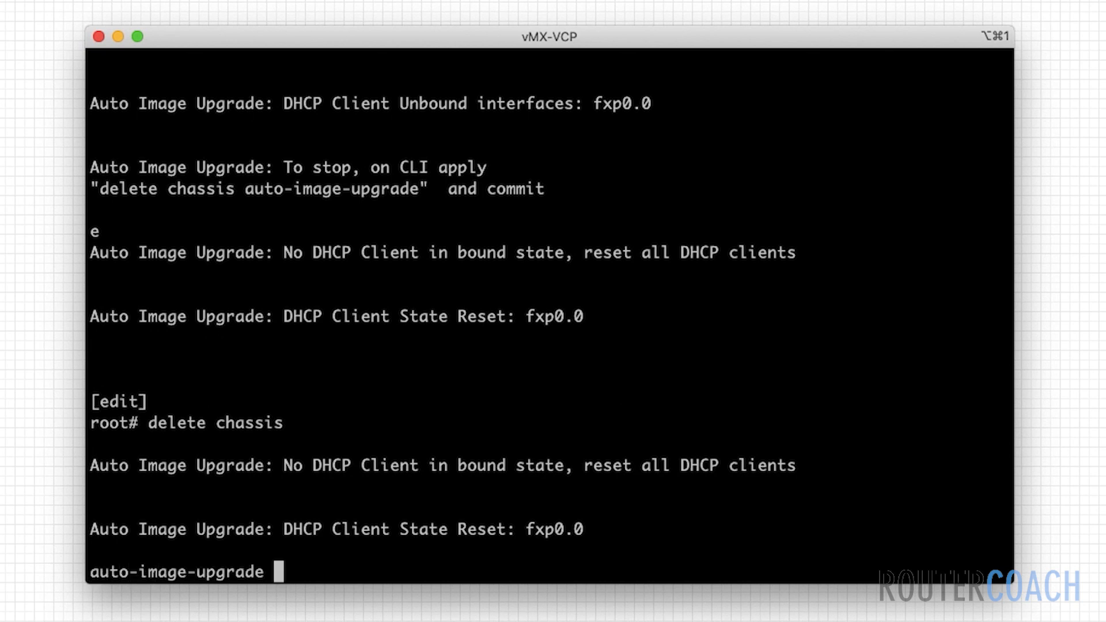
{"action": "key", "text": "Return"}
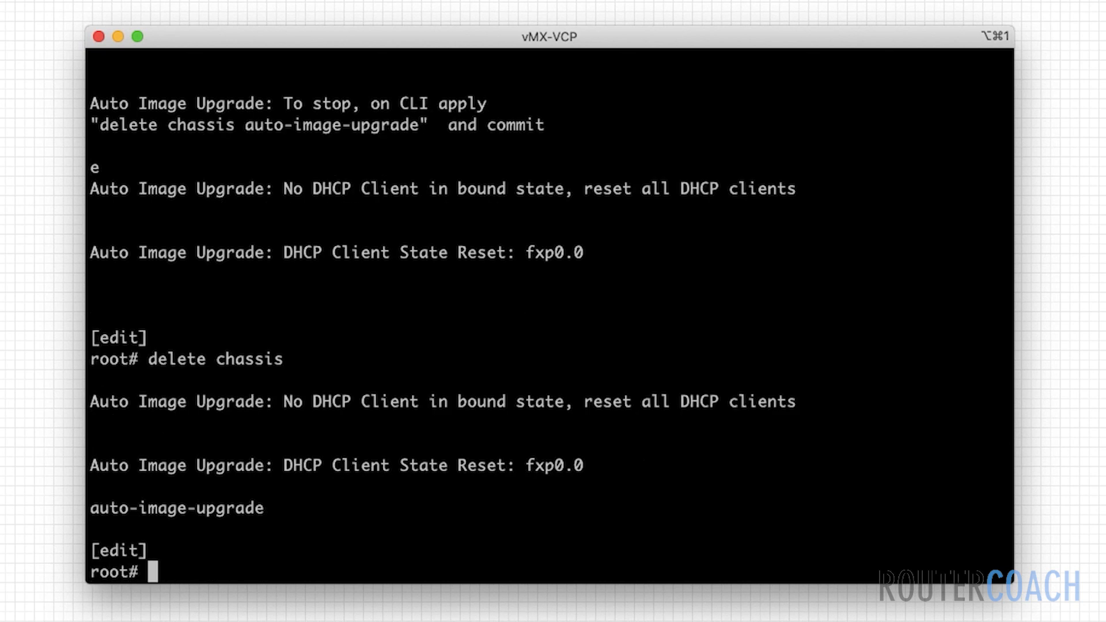
{"action": "type", "text": "commit"}
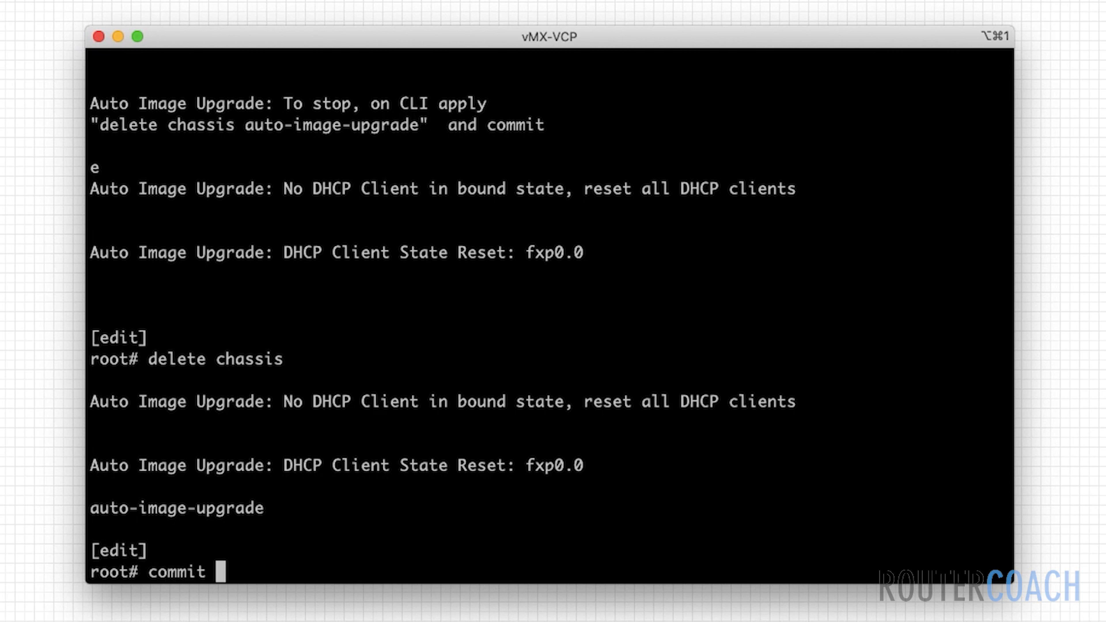
{"action": "key", "text": "Return"}
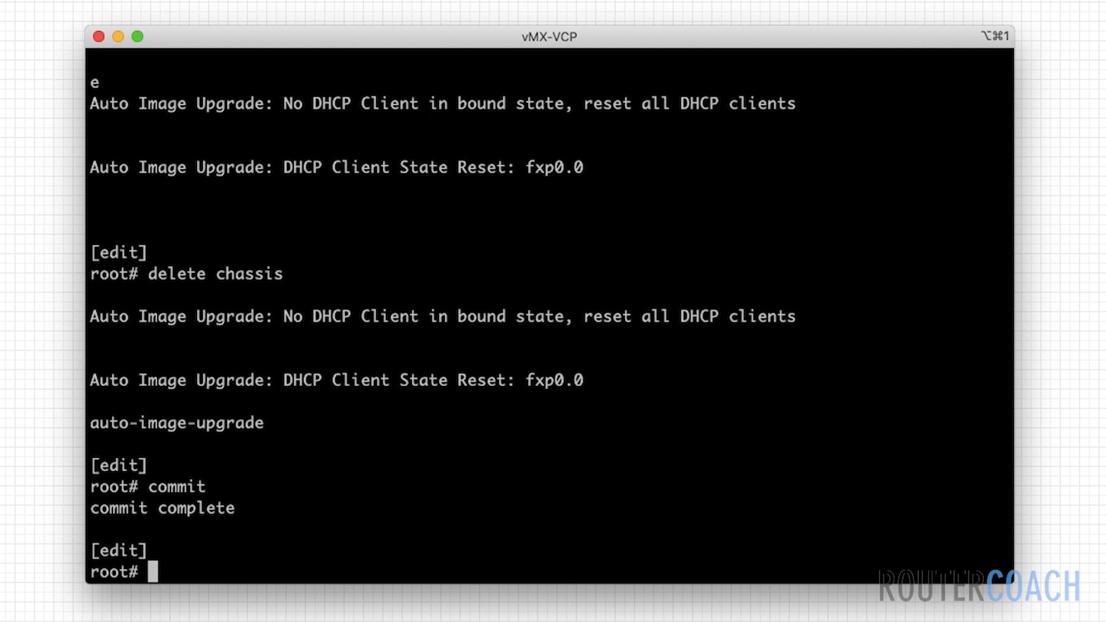
- Set the system host-name to RC-vMX1
{"action": "type", "text": "set s"}
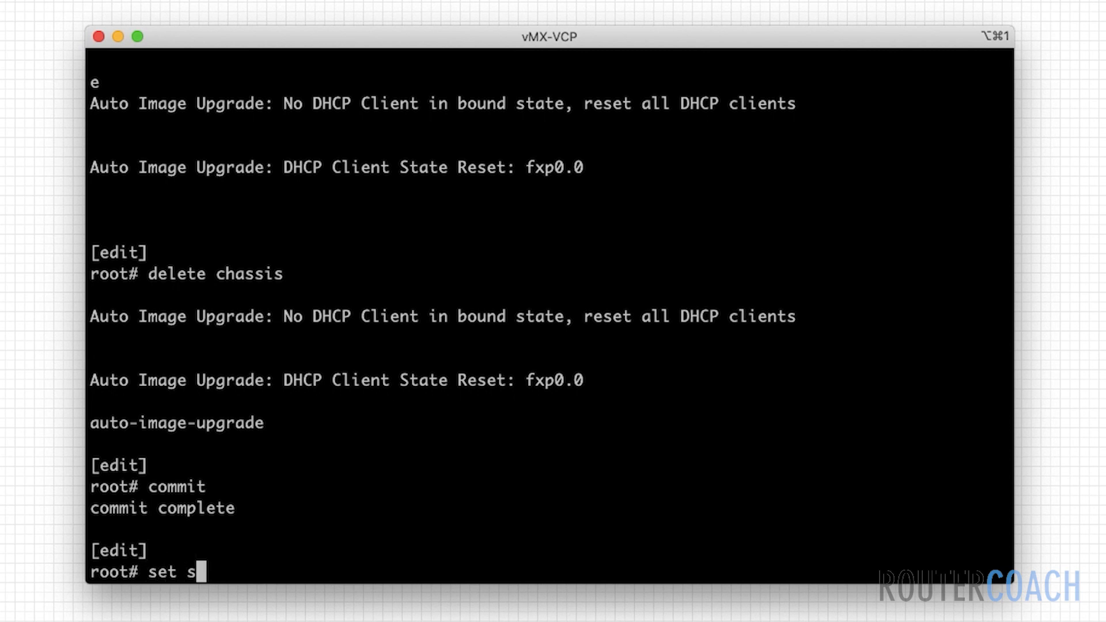
{"action": "type", "text": "ystem host-name"}
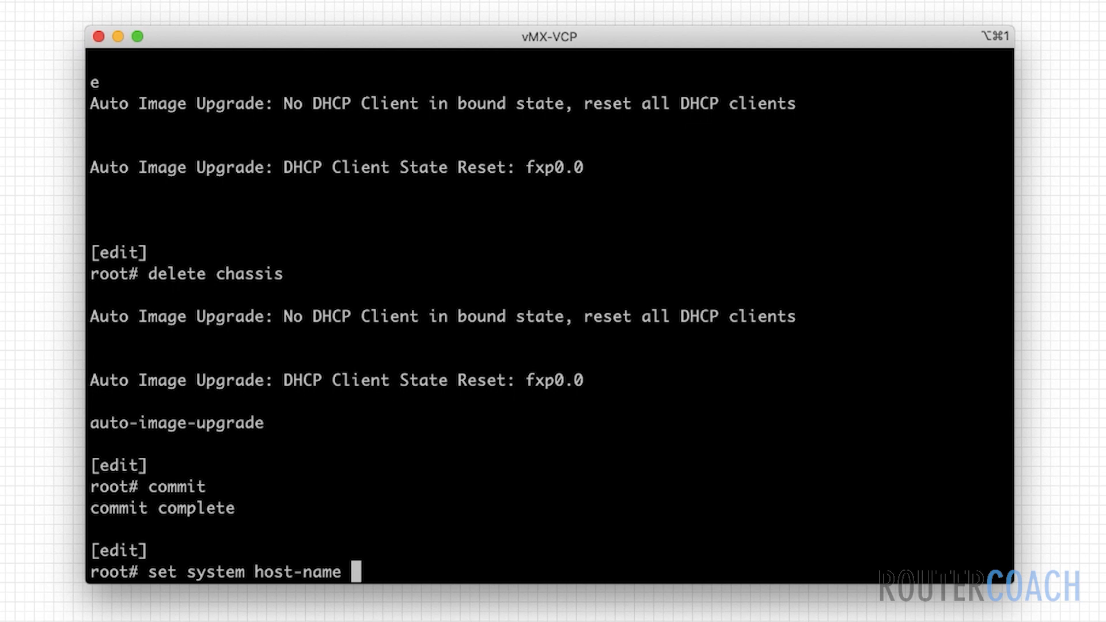
{"action": "type", "text": "RC-vM"}
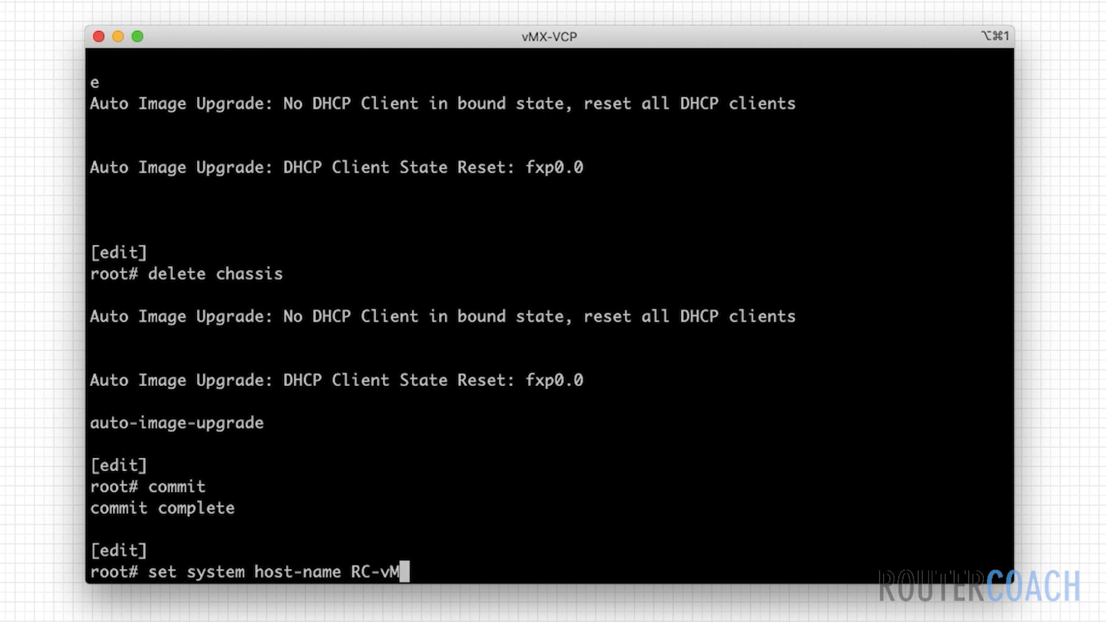
{"action": "key", "text": "Return"}
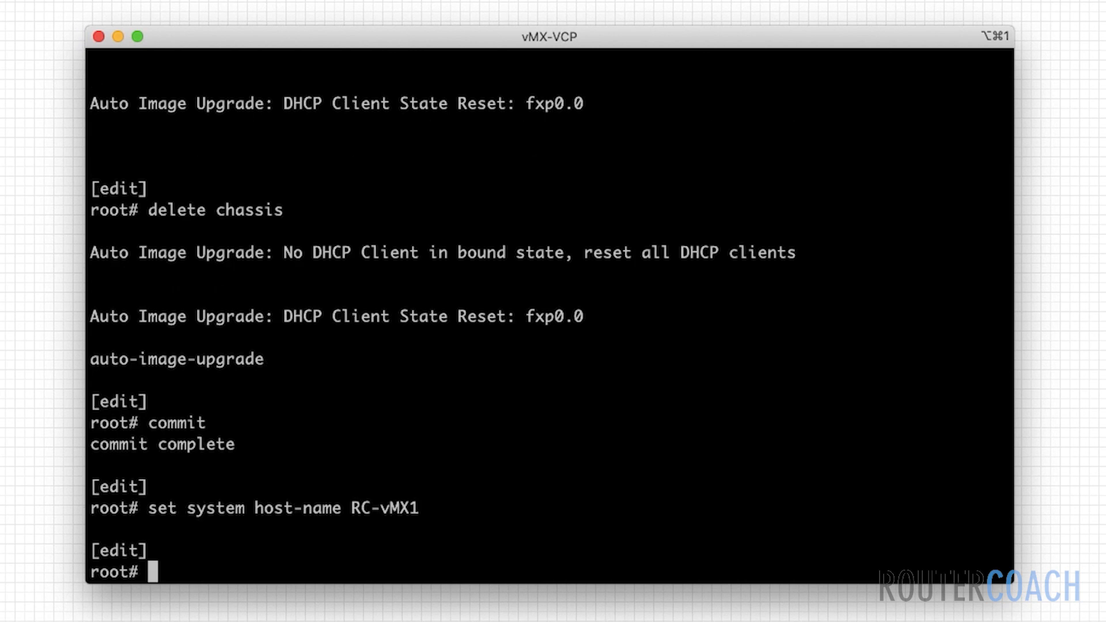
- Set a plain-text root-authentication password and prepare the commit
{"action": "type", "text": "sets"}
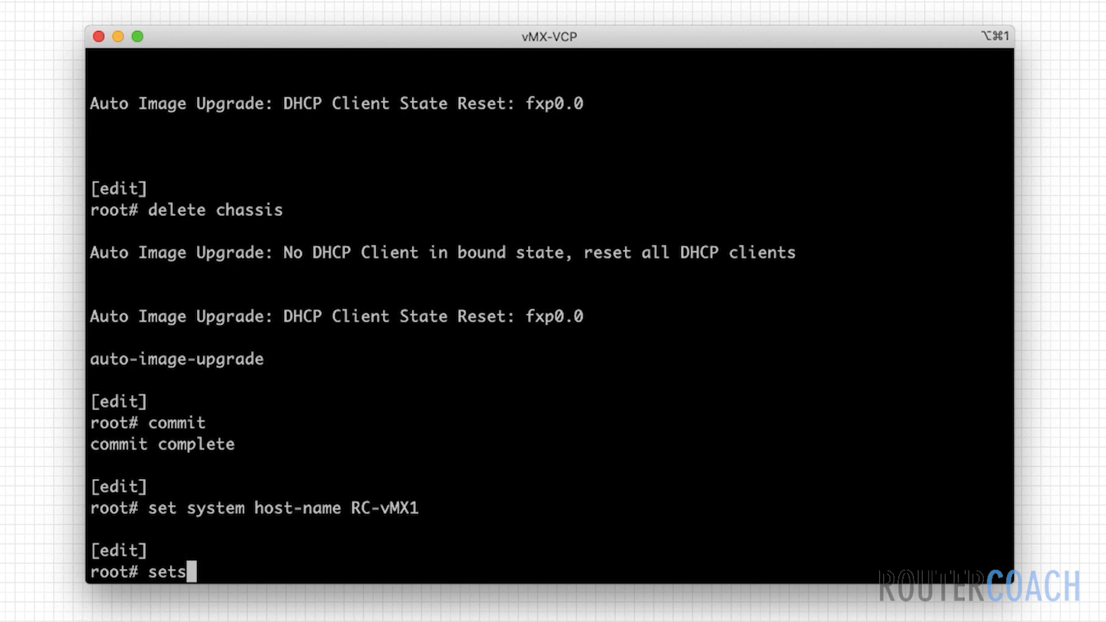
{"action": "key", "text": "Return"}
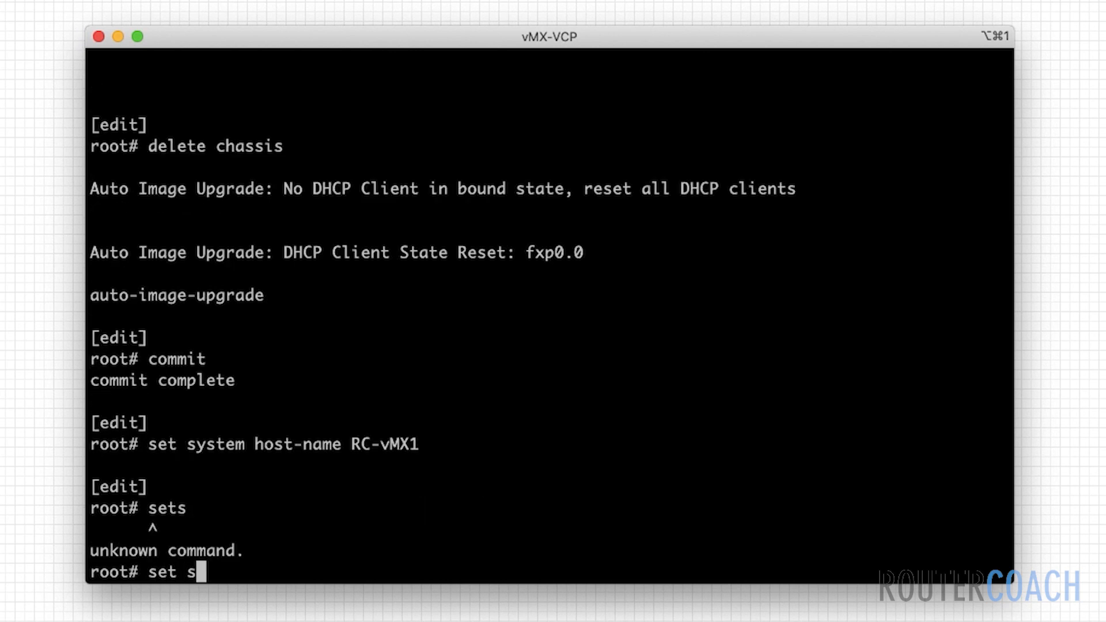
{"action": "type", "text": "ystem root-authentication"}
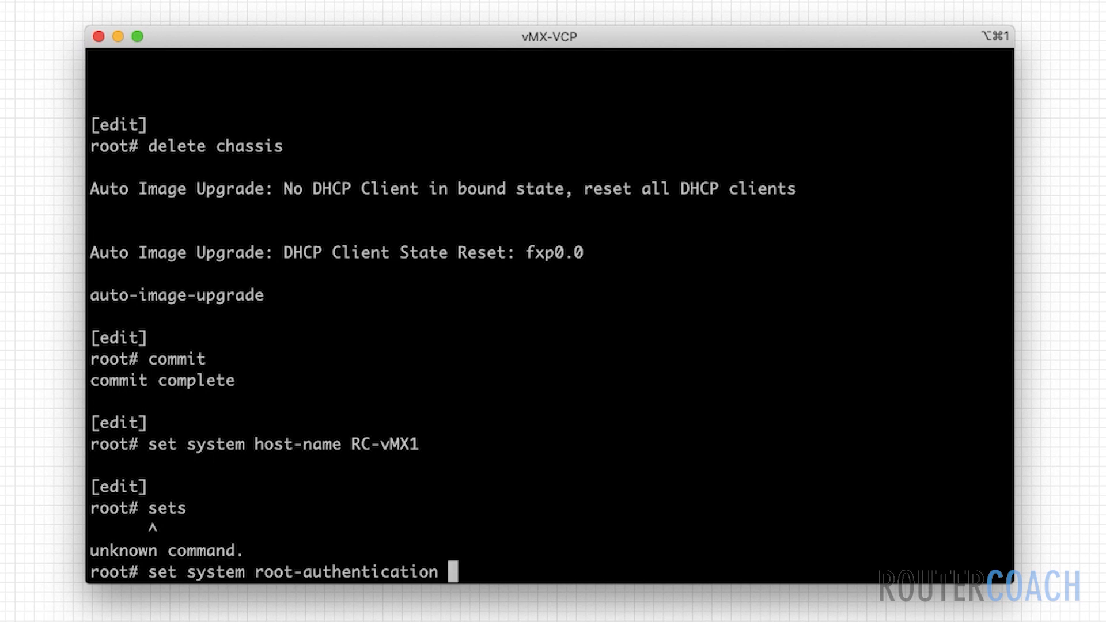
{"action": "type", "text": "plain-text-password"}
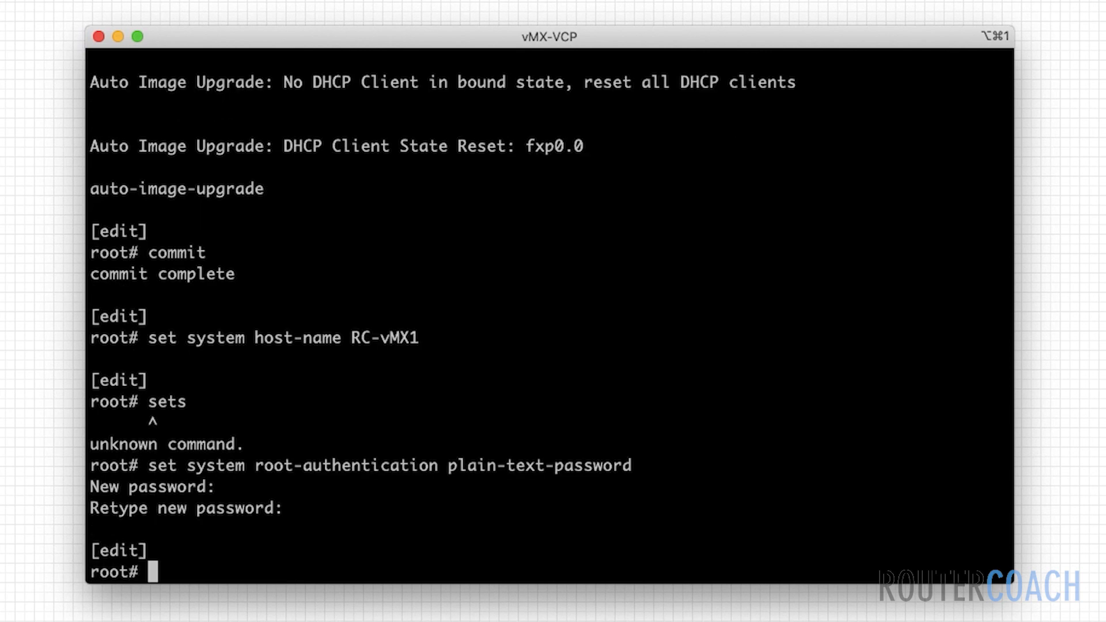
{"action": "type", "text": "commit"}
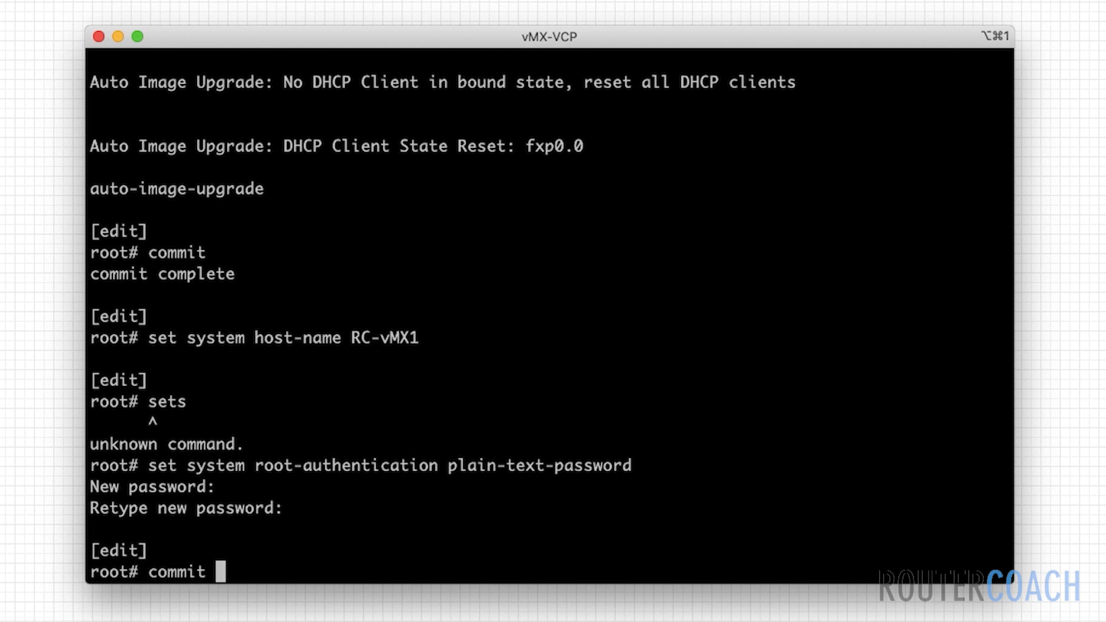
- Commit the configuration so the prompt shows RC-vMX1, then begin a run command
{"action": "key", "text": "Return"}
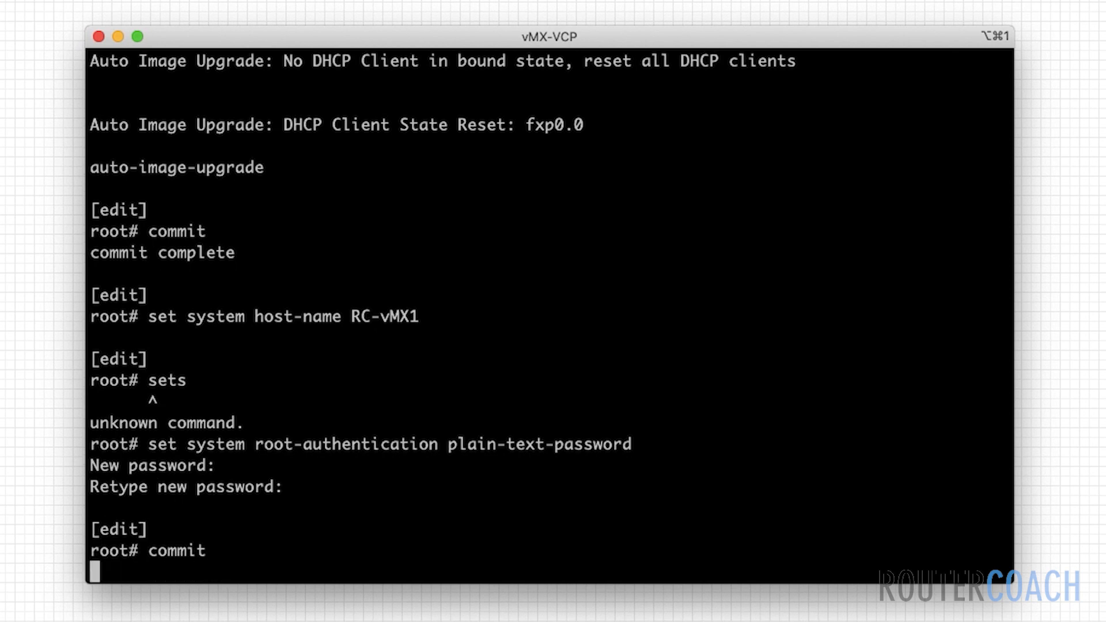
{"action": "key", "text": "Return"}
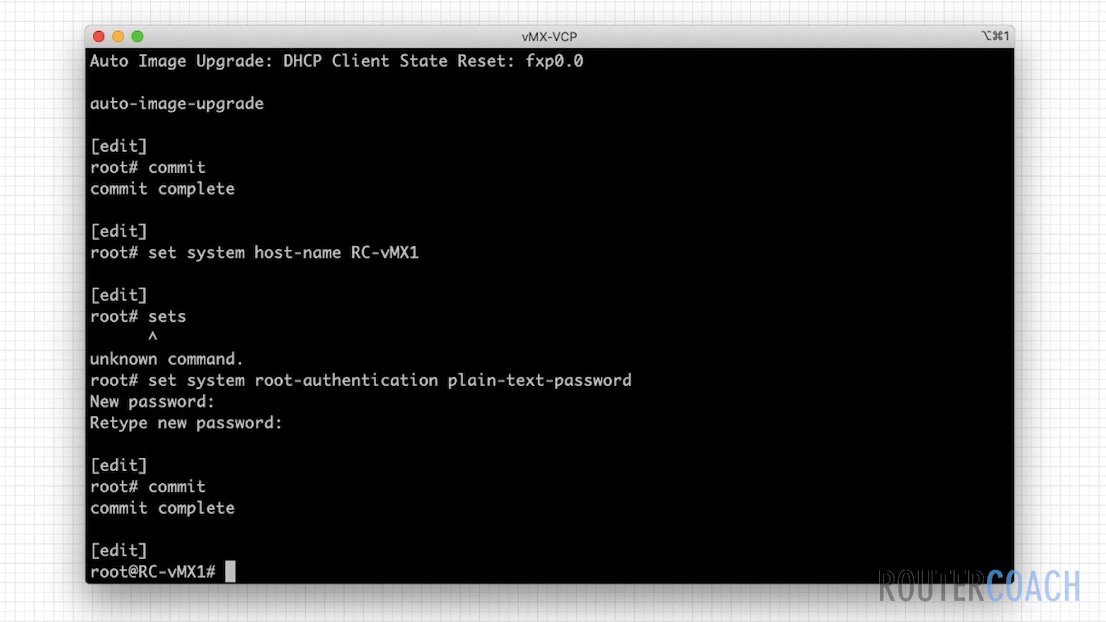
{"action": "mouse_move", "coordinate": [130, 571]}
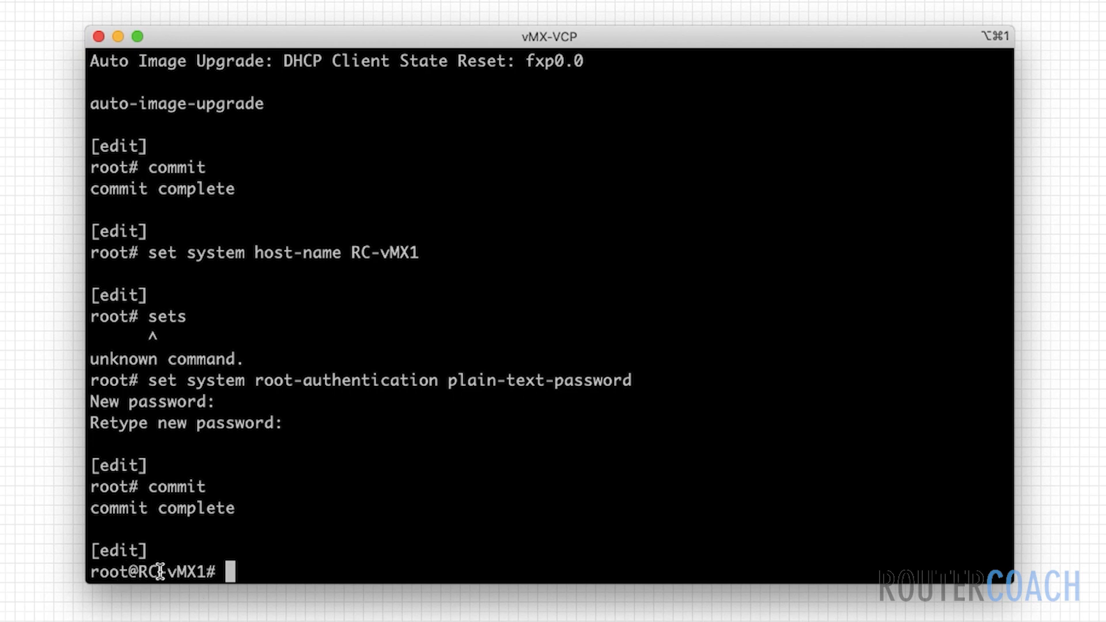
{"action": "mouse_move", "coordinate": [538, 398]}
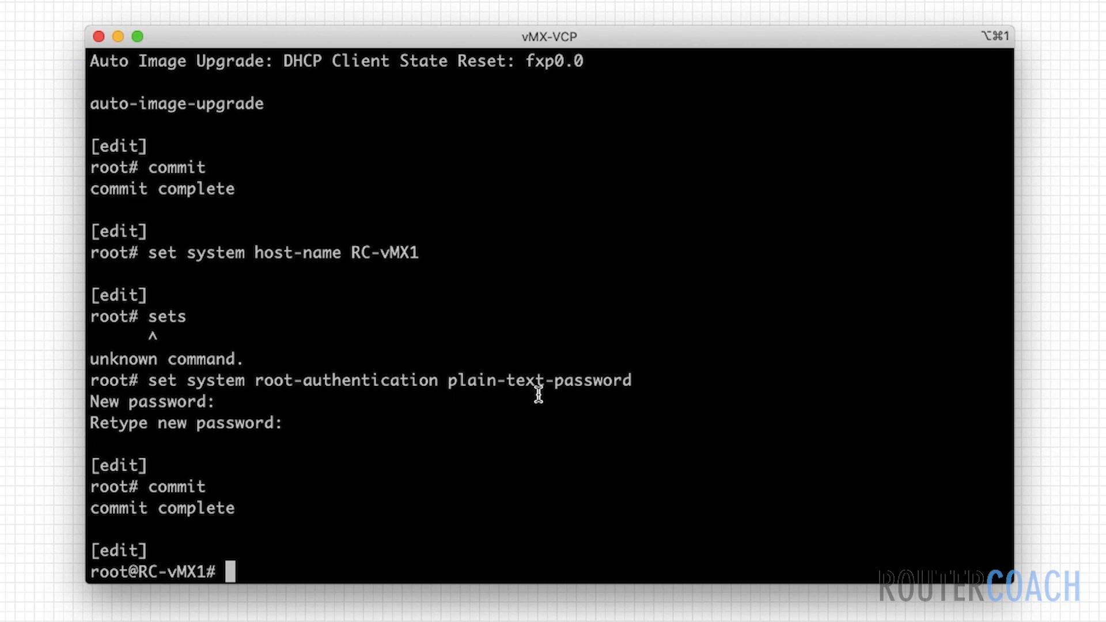
{"action": "type", "text": "run"}
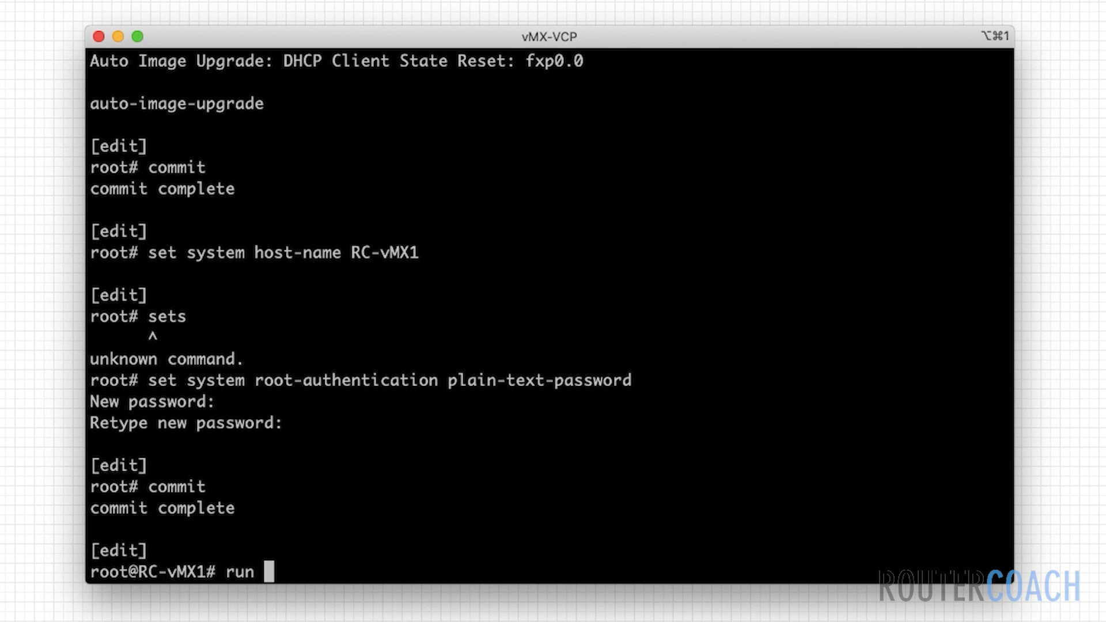
- Run 'show interfaces terse' to list ge-0/0/0 through ge-0/0/9 status
{"action": "type", "text": "shoe"}
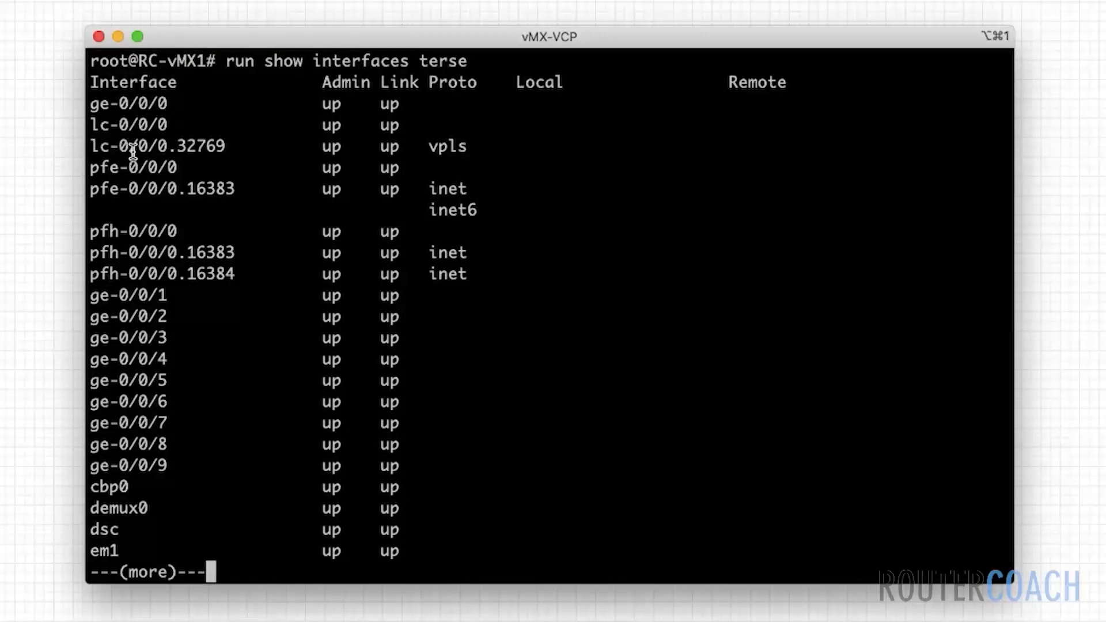
{"action": "mouse_move", "coordinate": [140, 119]}
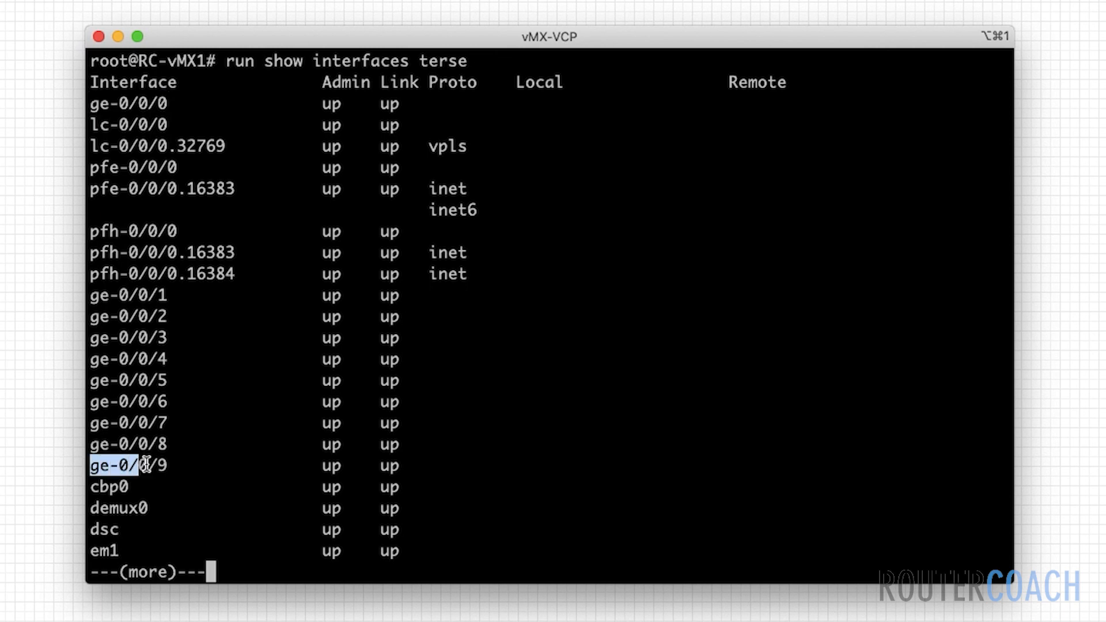
{"action": "mouse_move", "coordinate": [171, 466]}
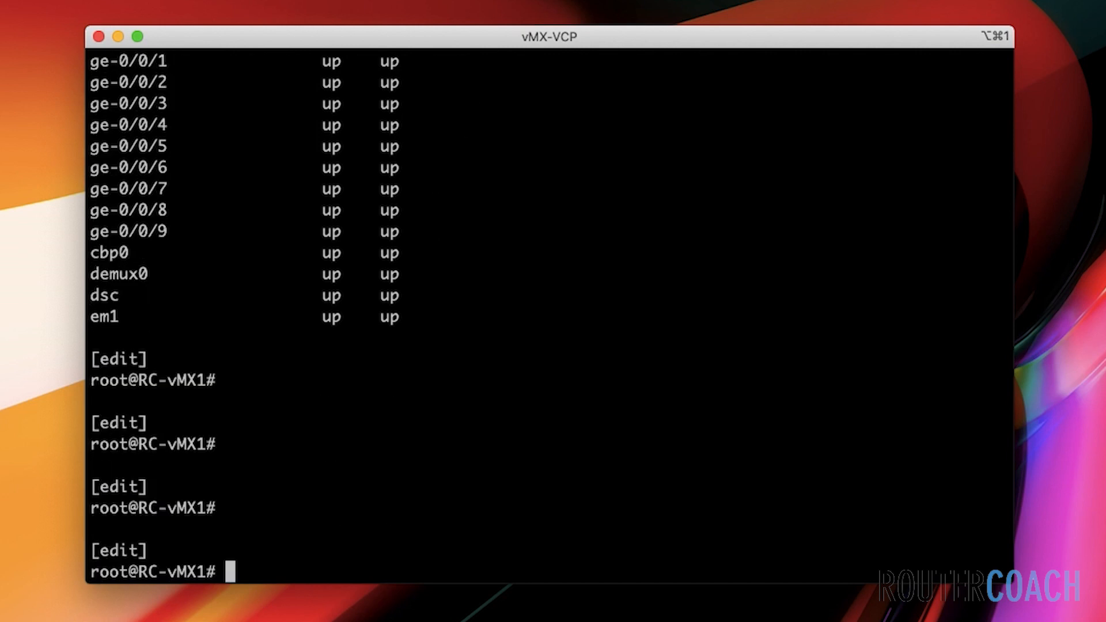
- Show the RC-vMX1 chassis hardware inventory and mark the FPC 0 entry
{"action": "type", "text": "run show"}
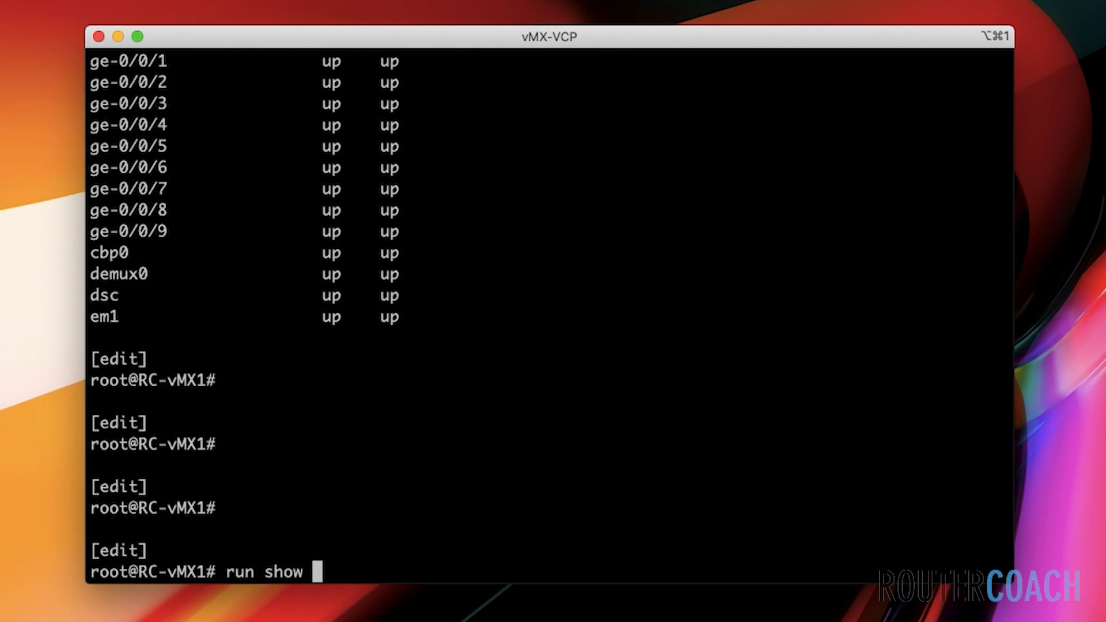
{"action": "type", "text": "cha"}
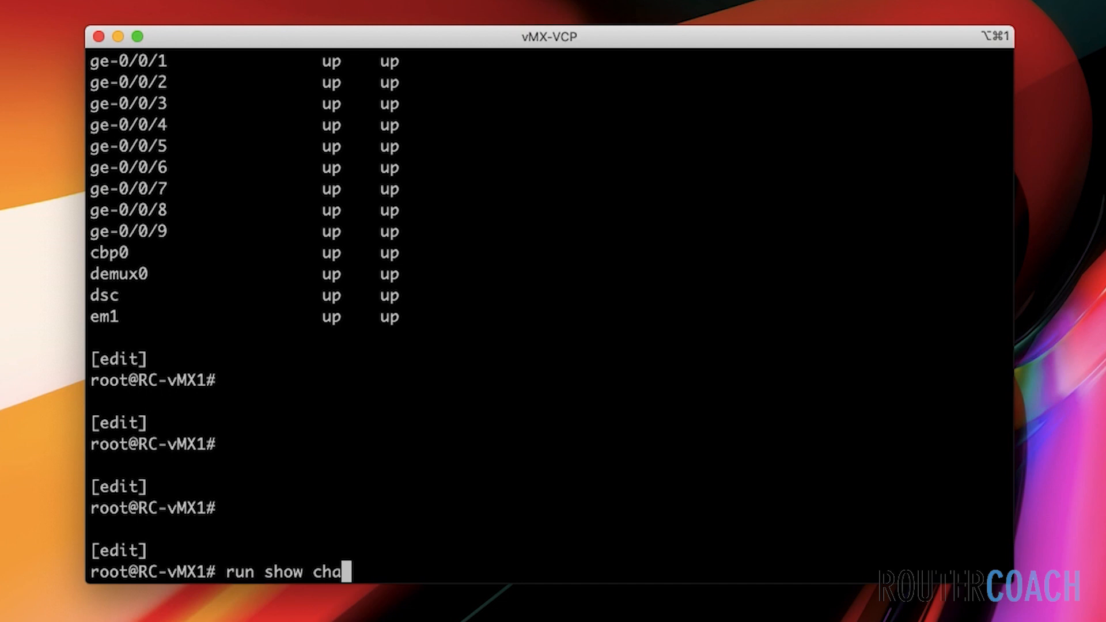
{"action": "type", "text": "ssis hardware"}
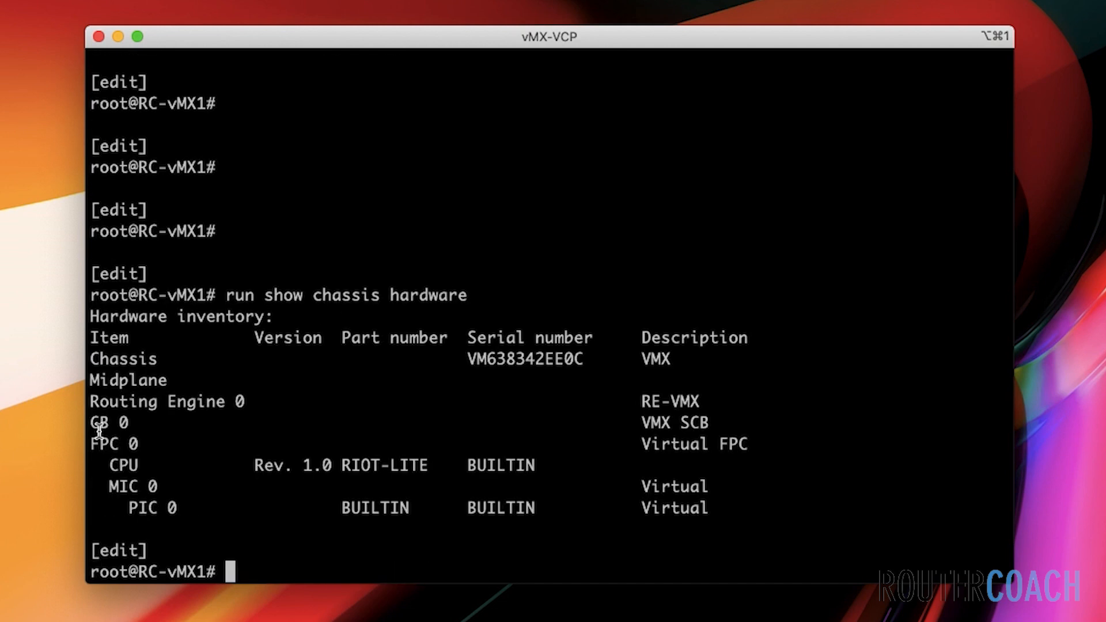
{"action": "double_click", "coordinate": [113, 444]}
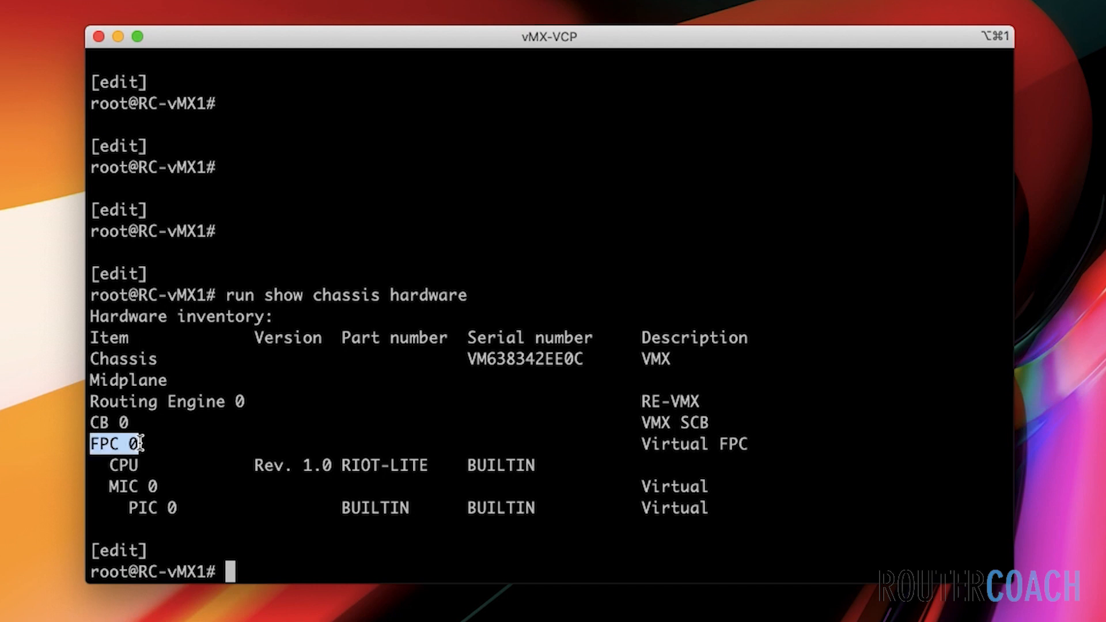
{"action": "mouse_move", "coordinate": [123, 471]}
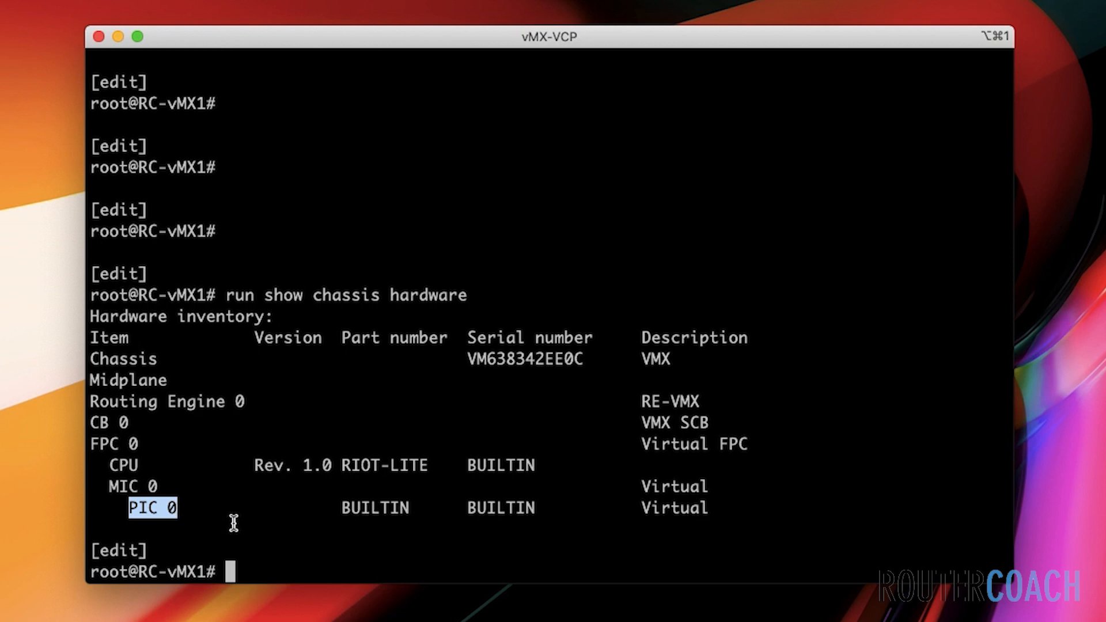
- List the router's interfaces with 'run show interfaces terse' and bring up actions for ge-0/0/3
{"action": "type", "text": "ru"}
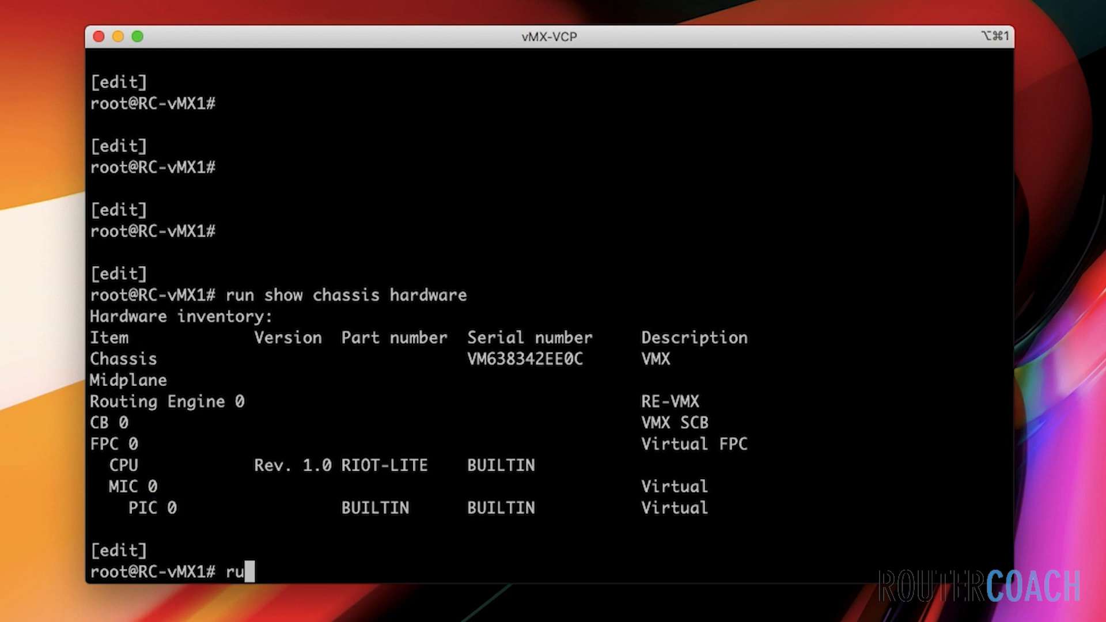
{"action": "type", "text": "n show interfaces ter"}
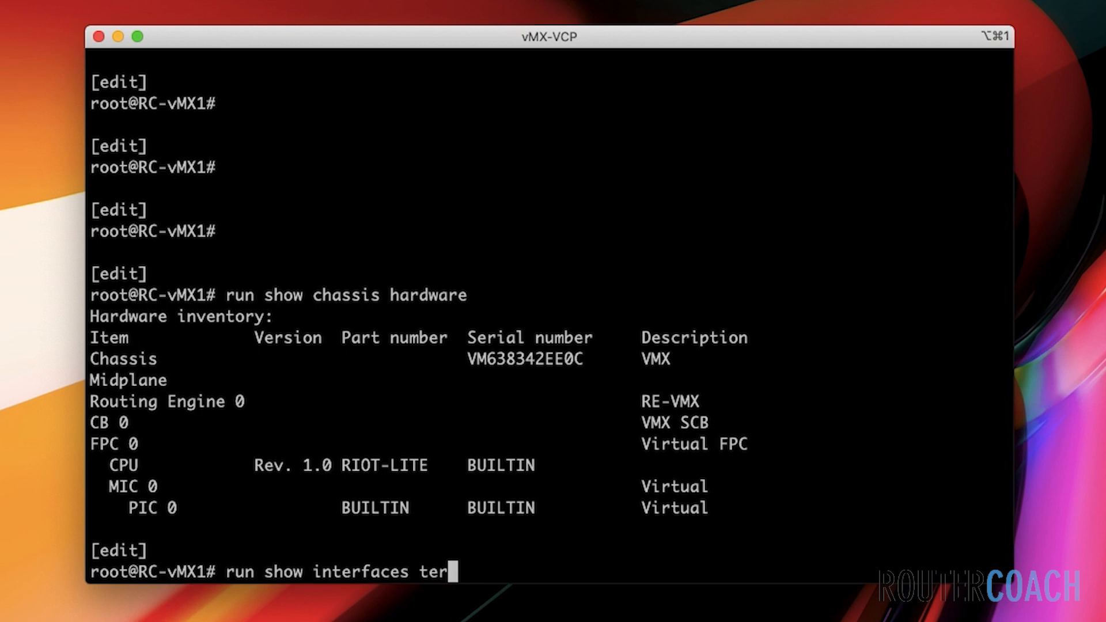
{"action": "key", "text": "Return"}
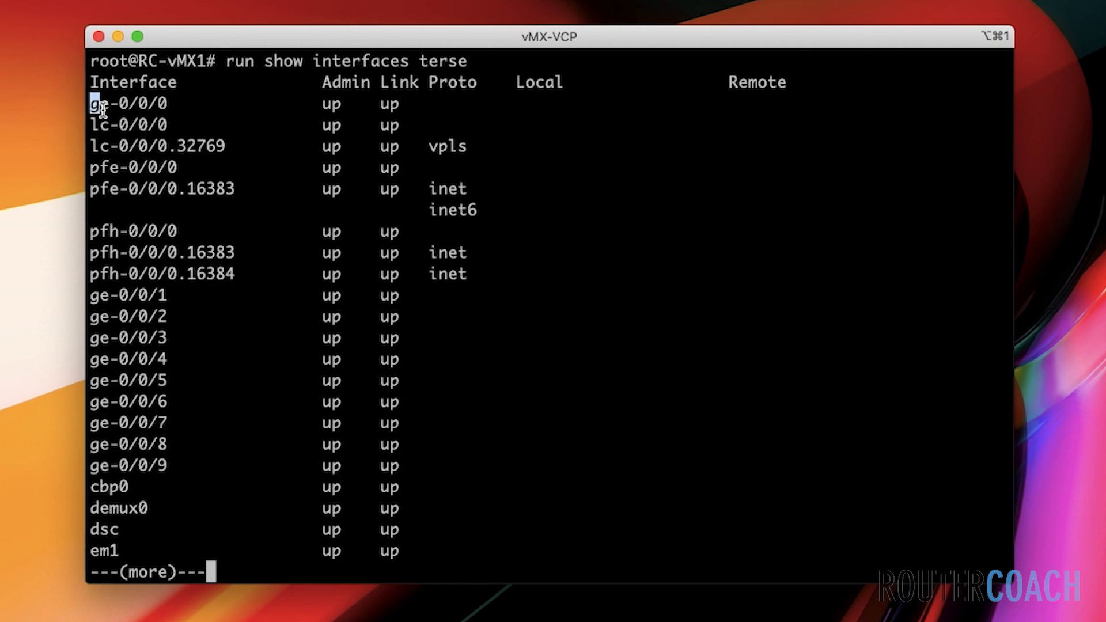
{"action": "mouse_move", "coordinate": [127, 104]}
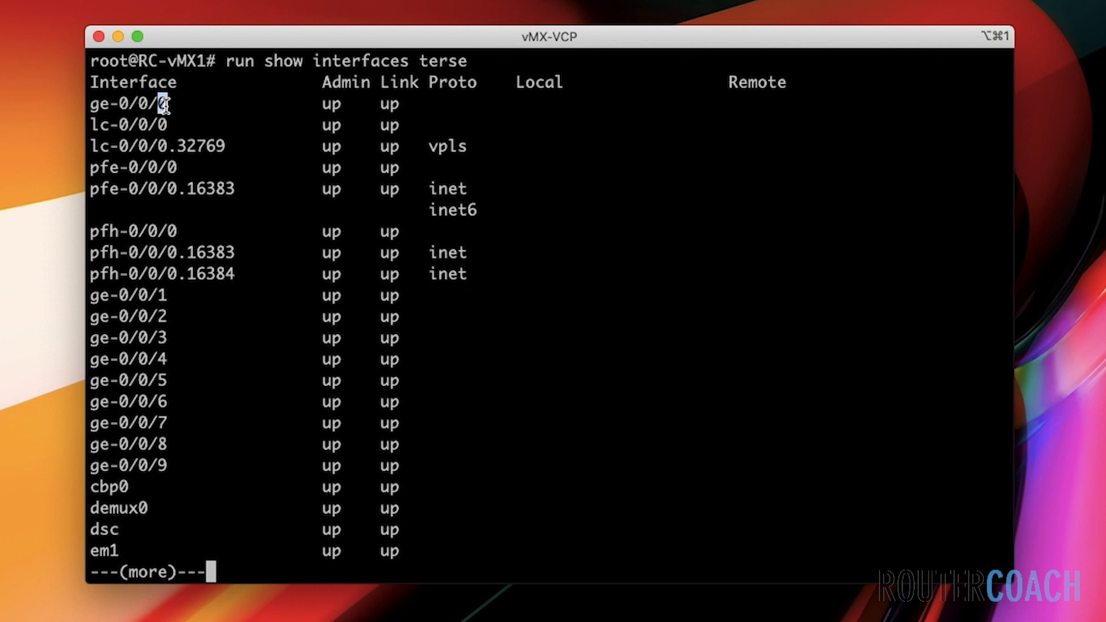
{"action": "mouse_move", "coordinate": [164, 295]}
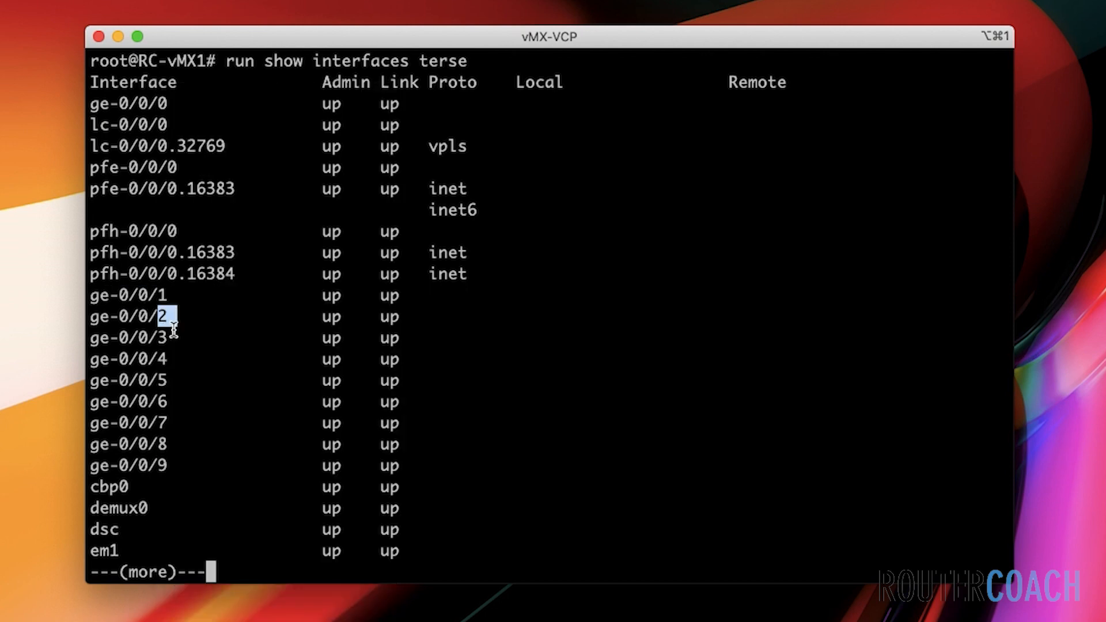
{"action": "right_click", "coordinate": [140, 337]}
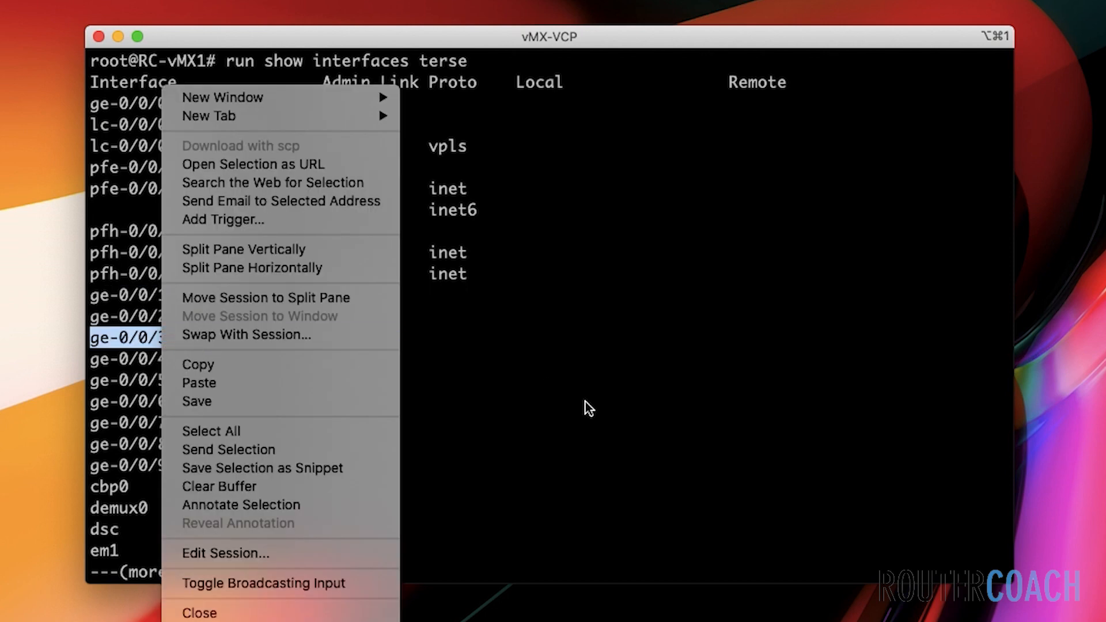